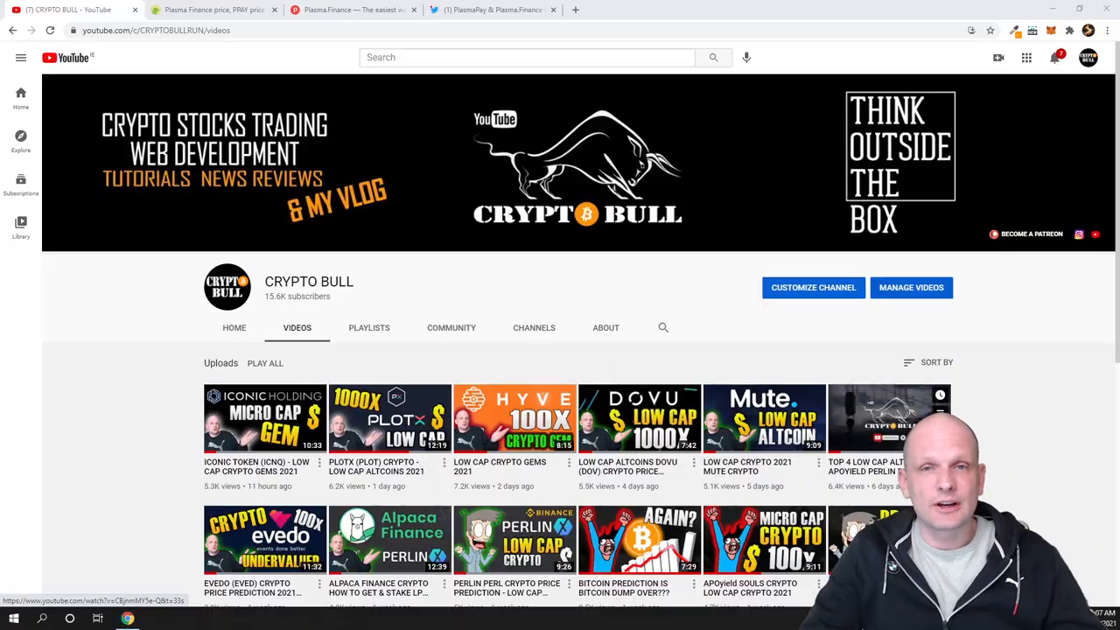
Switch from YouTube to the Plasma Finance (PPAY) price page on CoinGecko
click(210, 11)
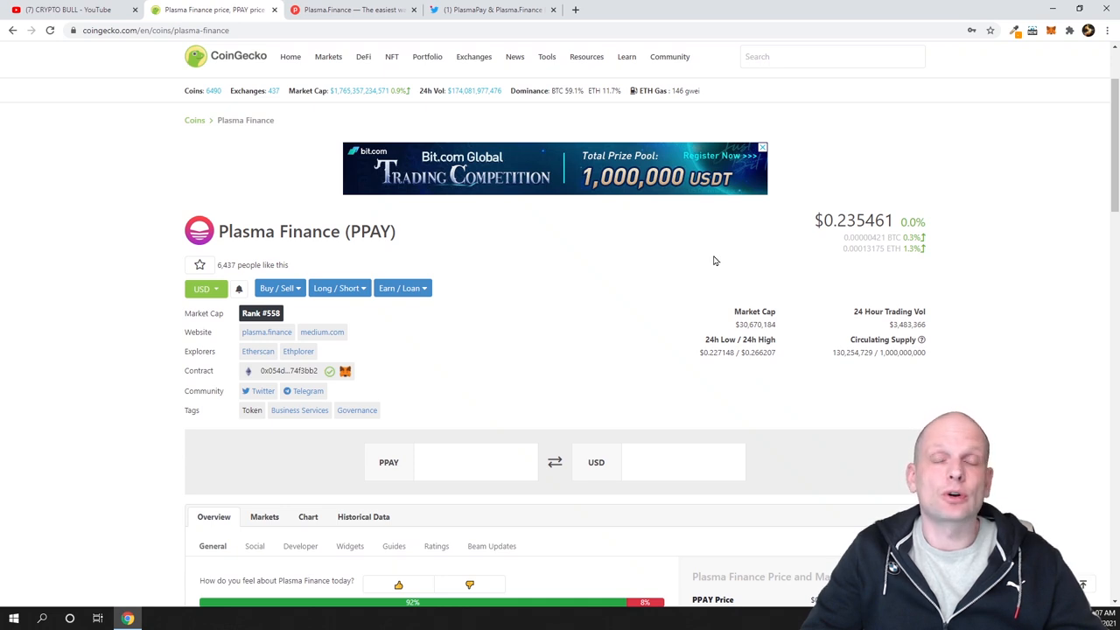
Note the PPAY likes count and follow the contract link to the Etherscan token page
double_click(833, 221)
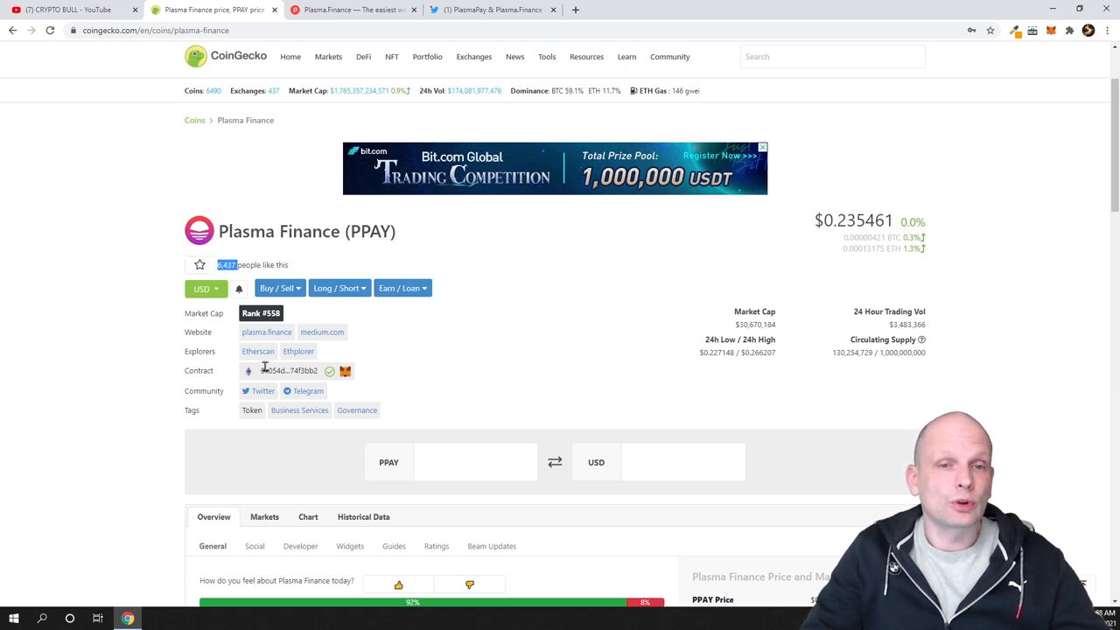
scroll(down, 3)
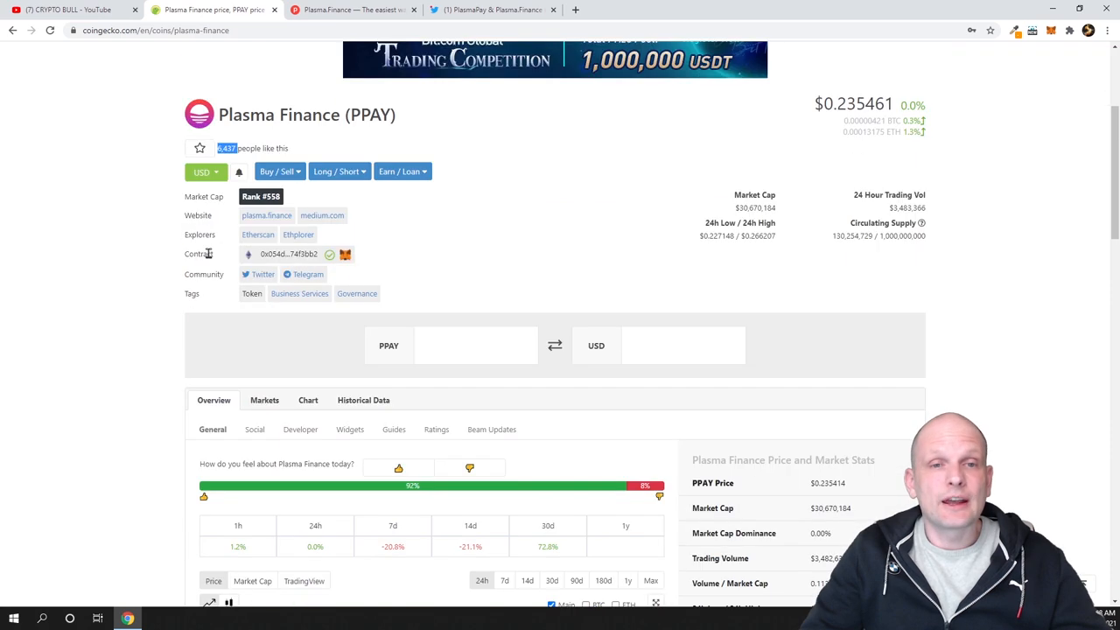
mouse_move(257, 235)
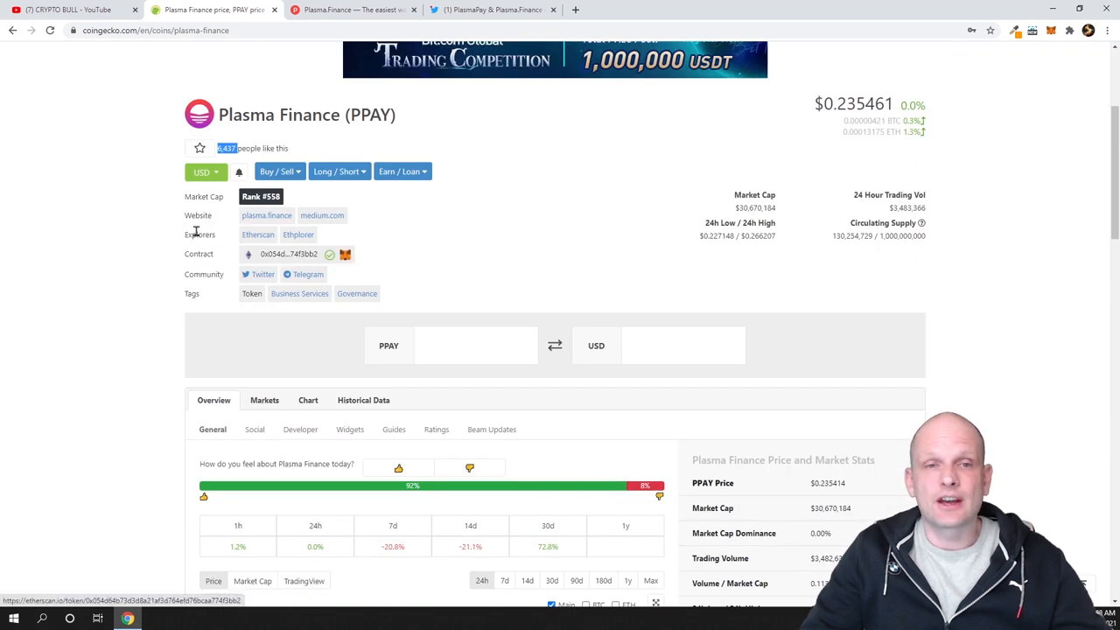
click(257, 235)
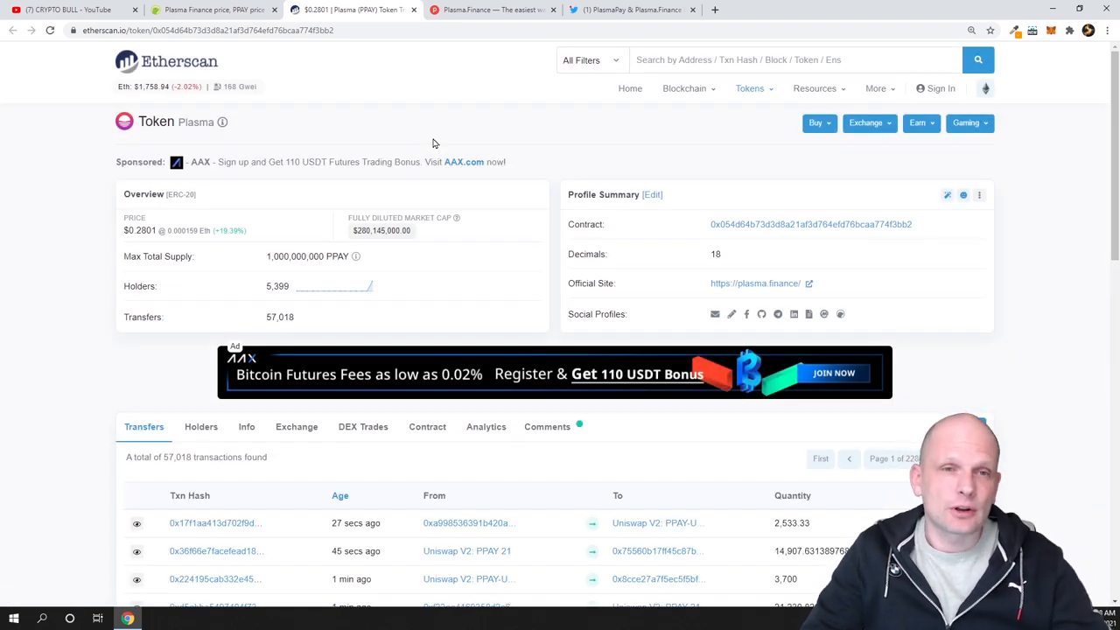
scroll(down, 3)
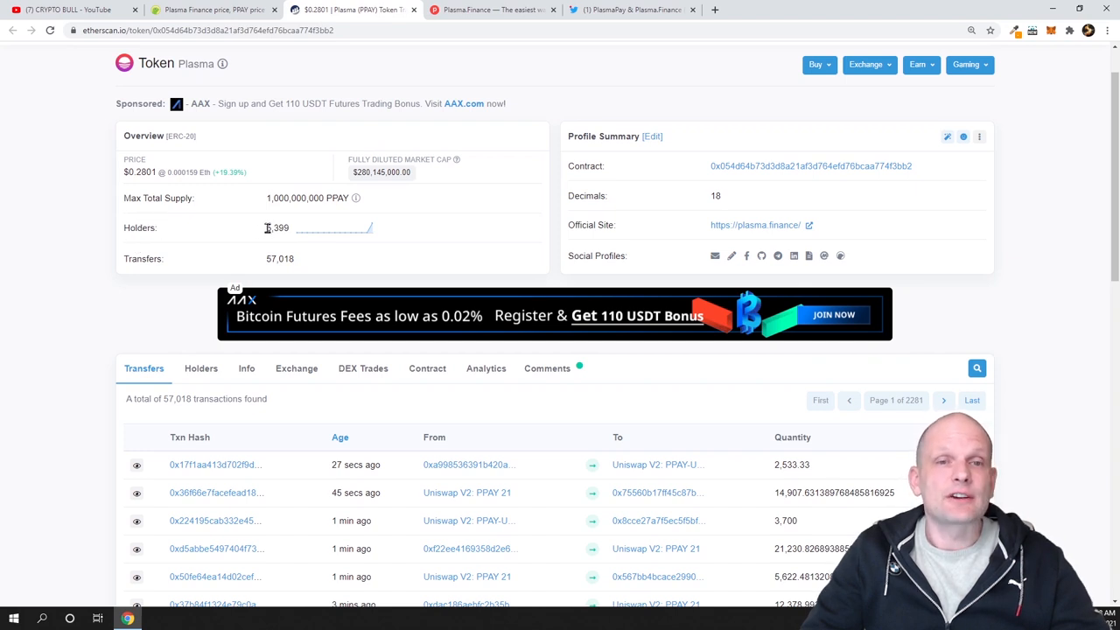
double_click(277, 227)
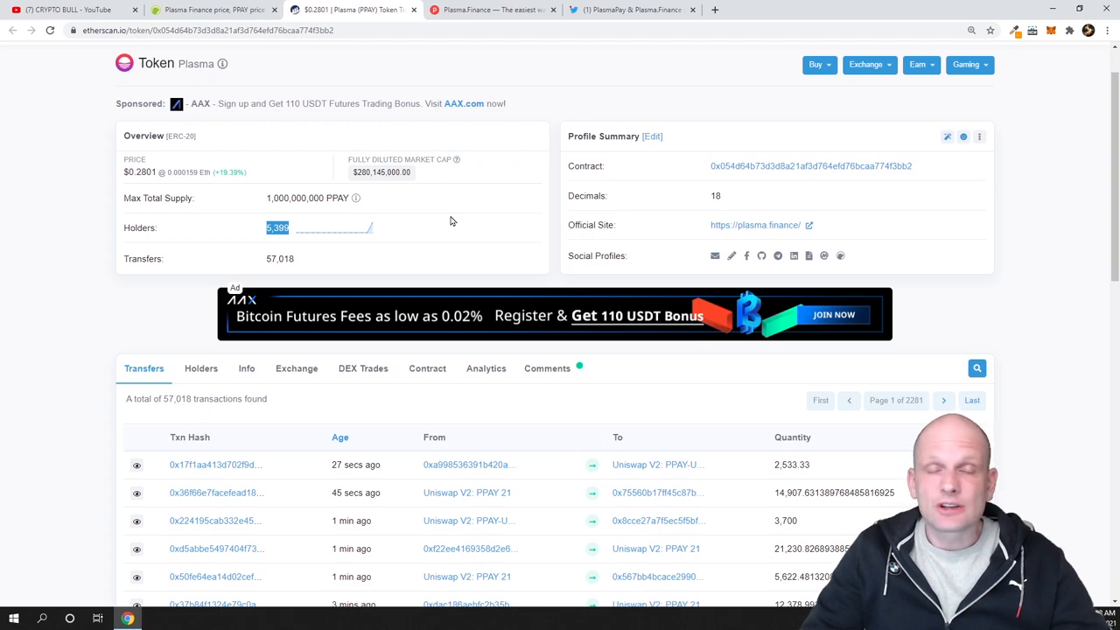
Show the PPAY price chart over the Max range and review its history
click(210, 10)
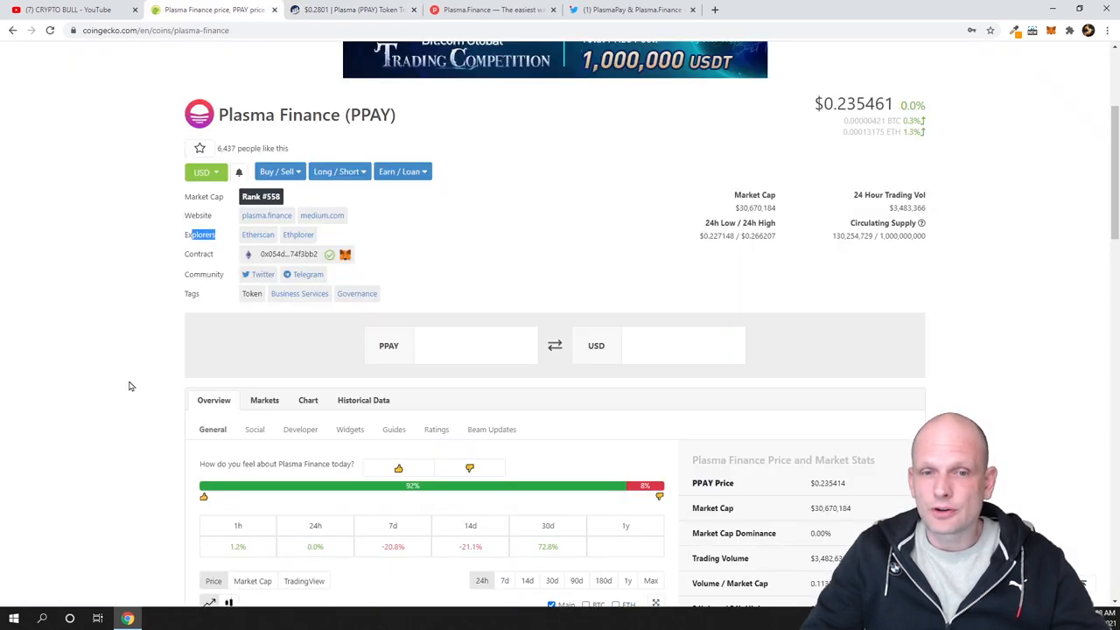
scroll(down, 3)
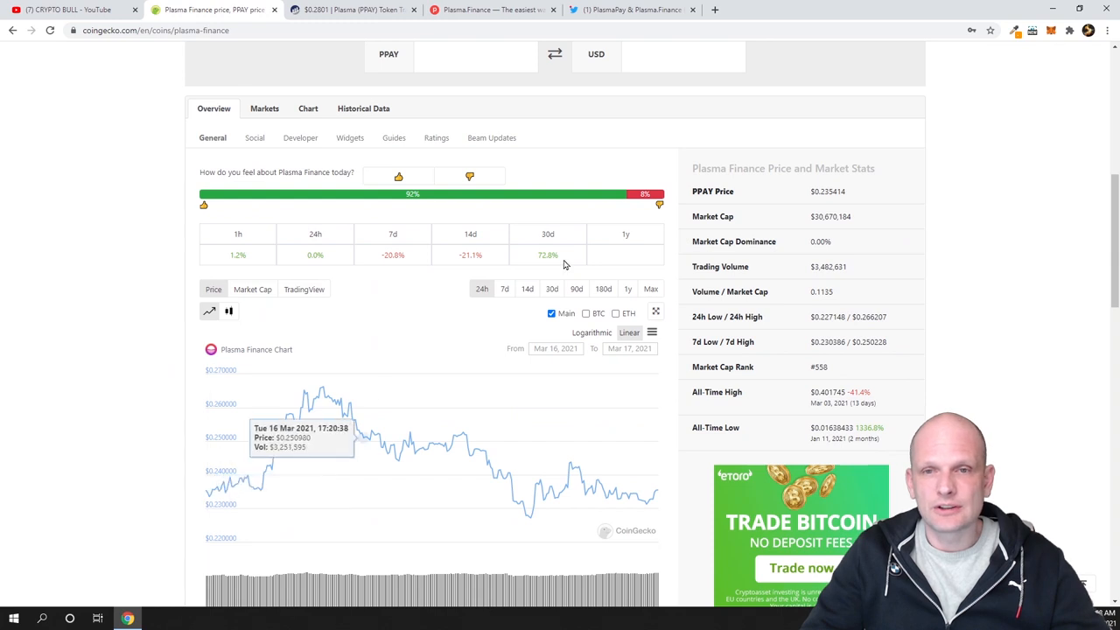
click(652, 289)
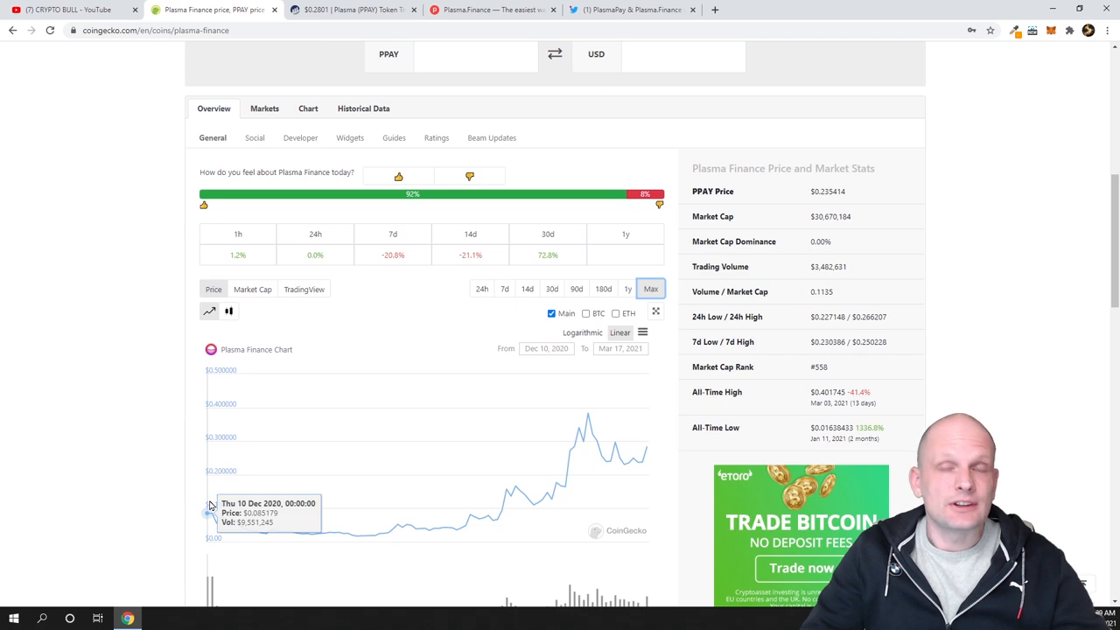
mouse_move(151, 370)
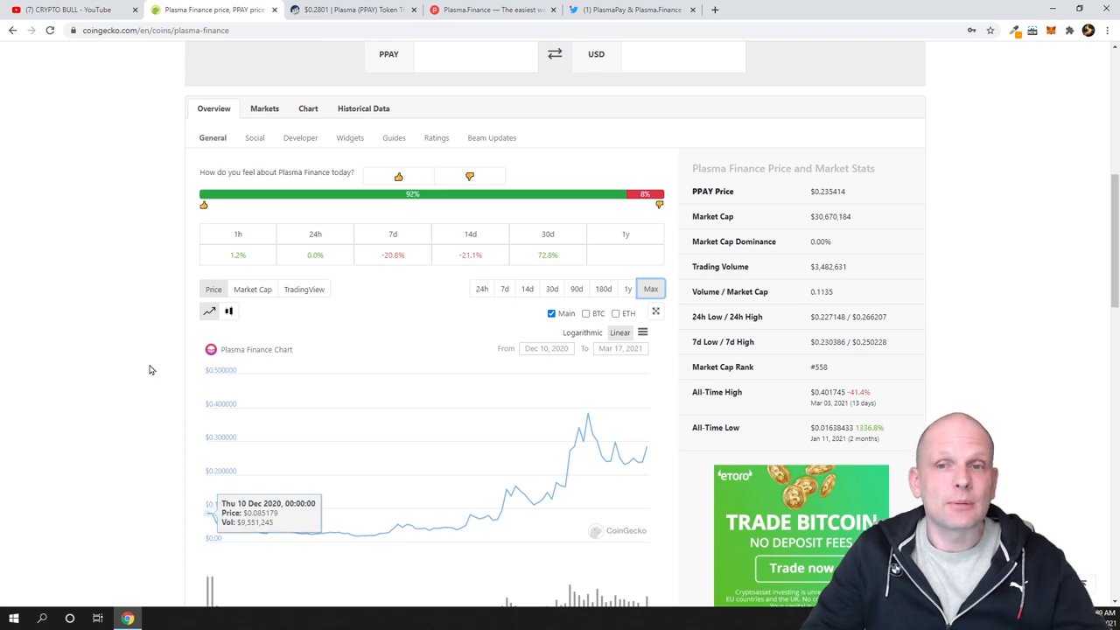
scroll(down, 3)
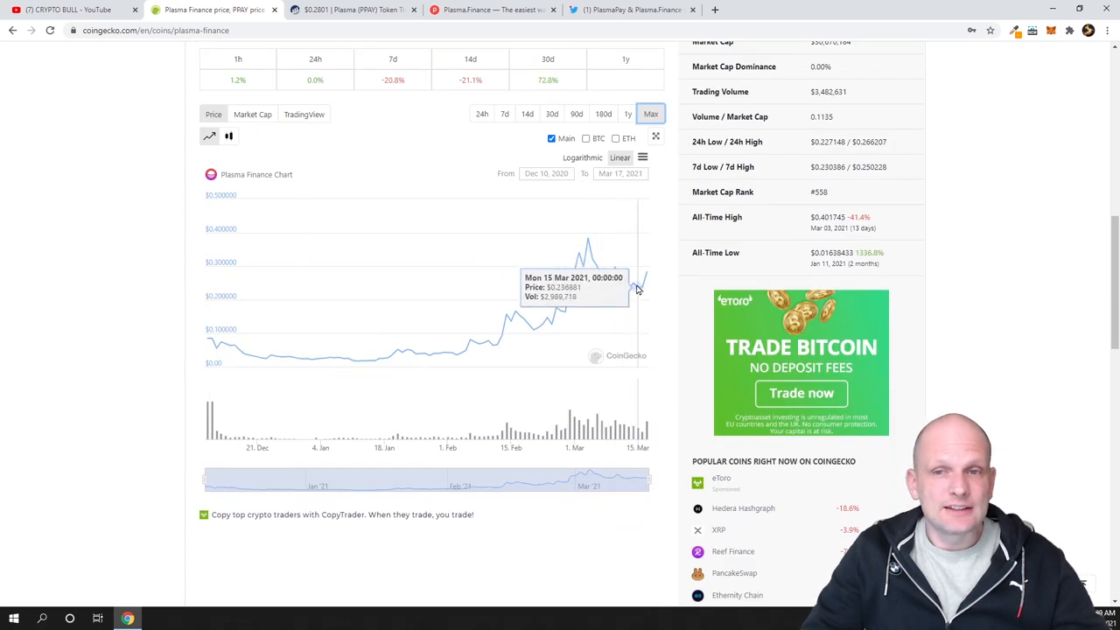
mouse_move(640, 294)
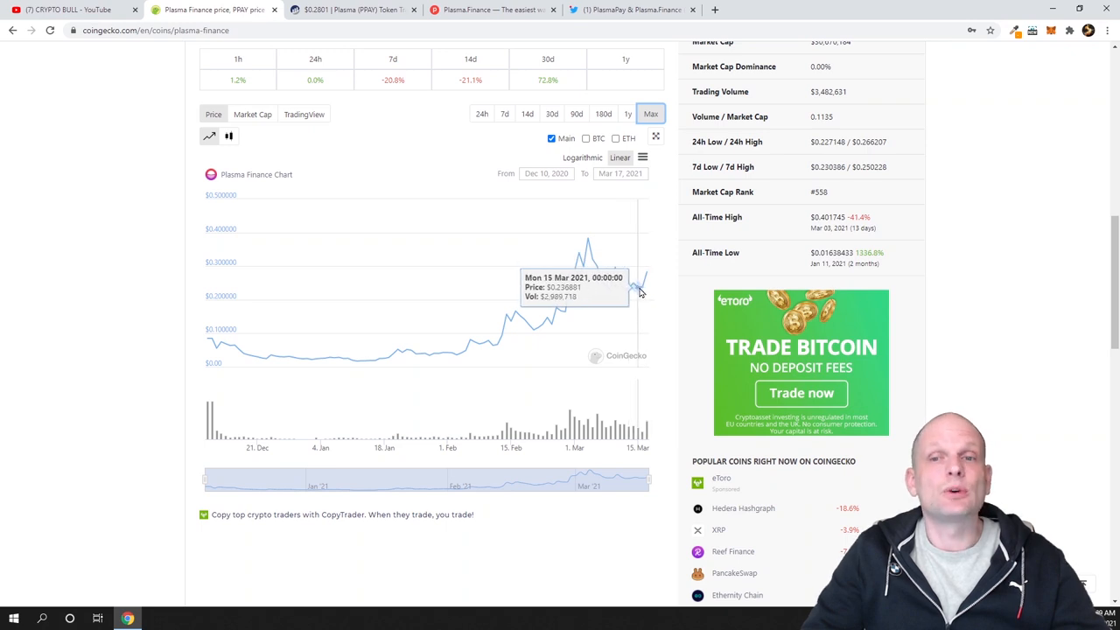
mouse_move(638, 289)
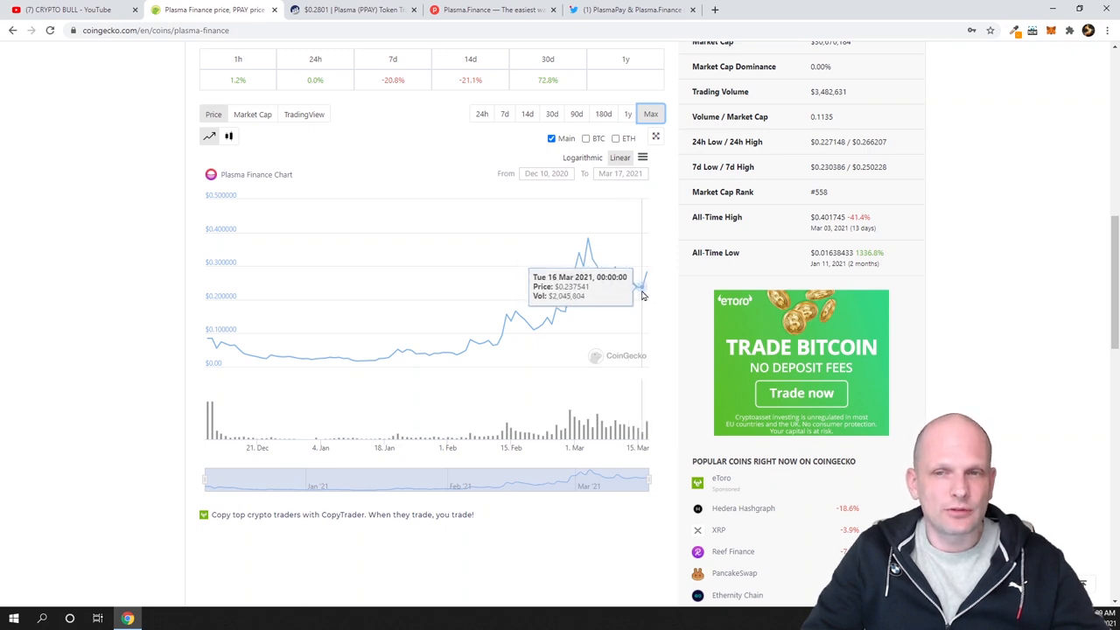
mouse_move(588, 238)
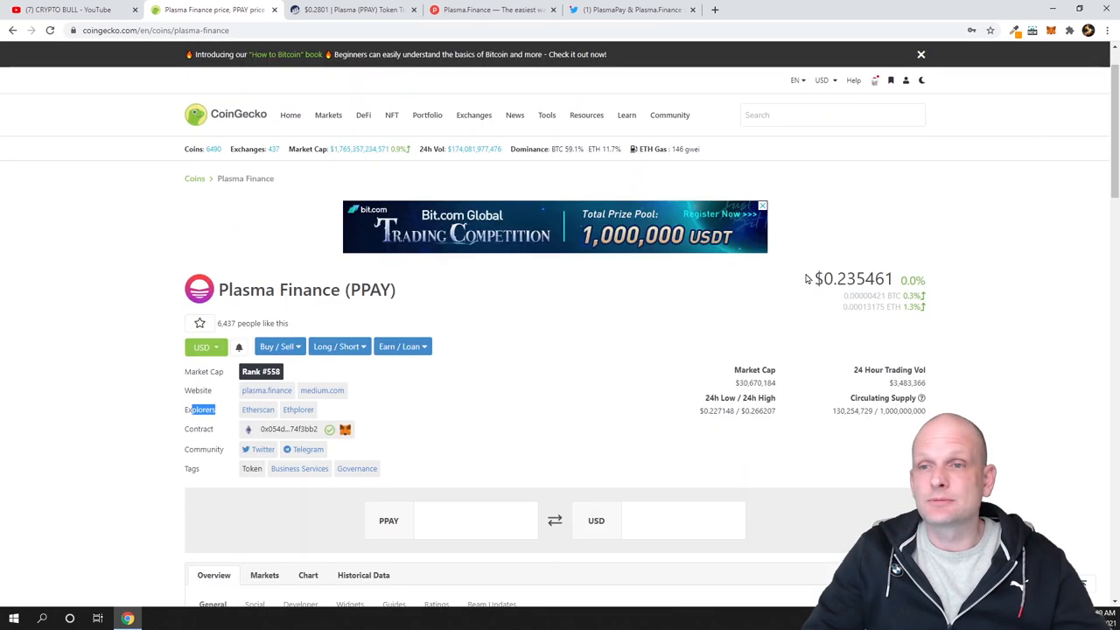
scroll(down, 3)
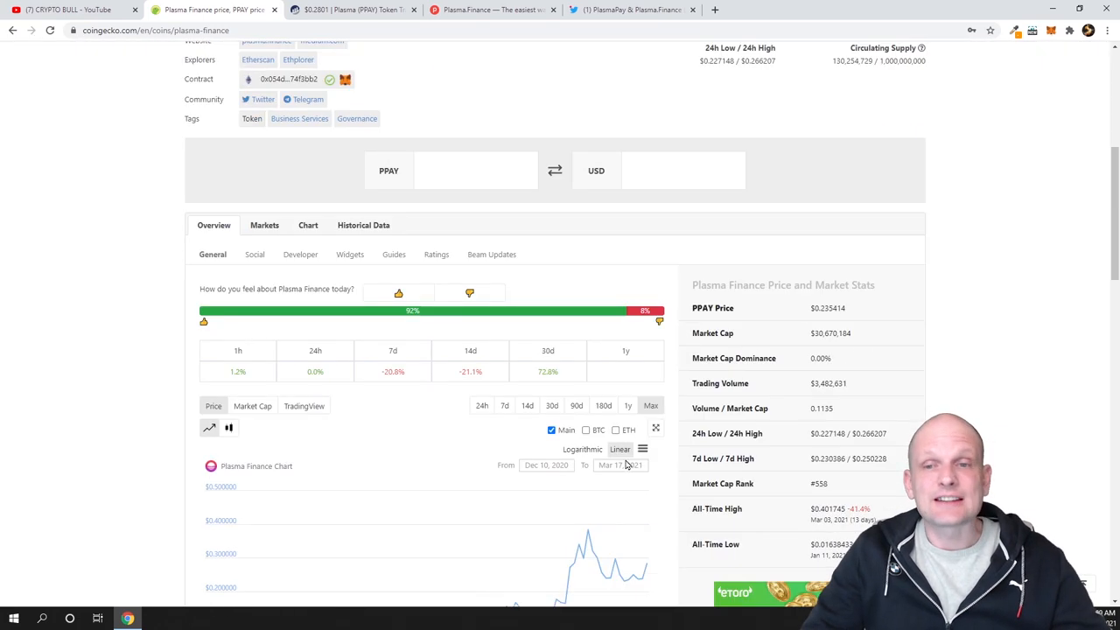
scroll(down, 3)
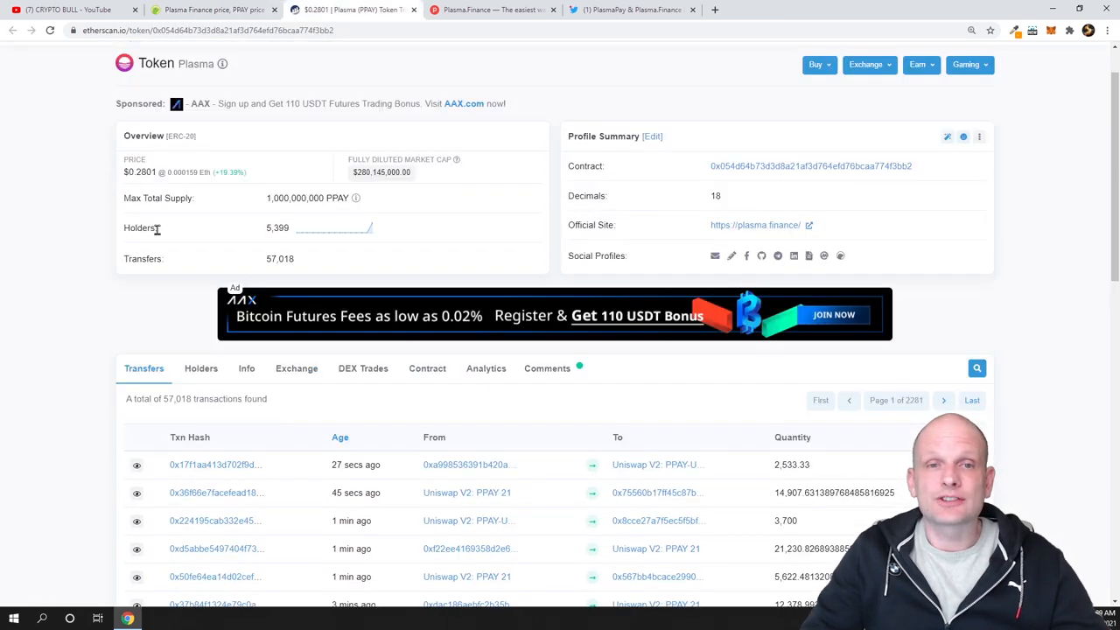
double_click(140, 227)
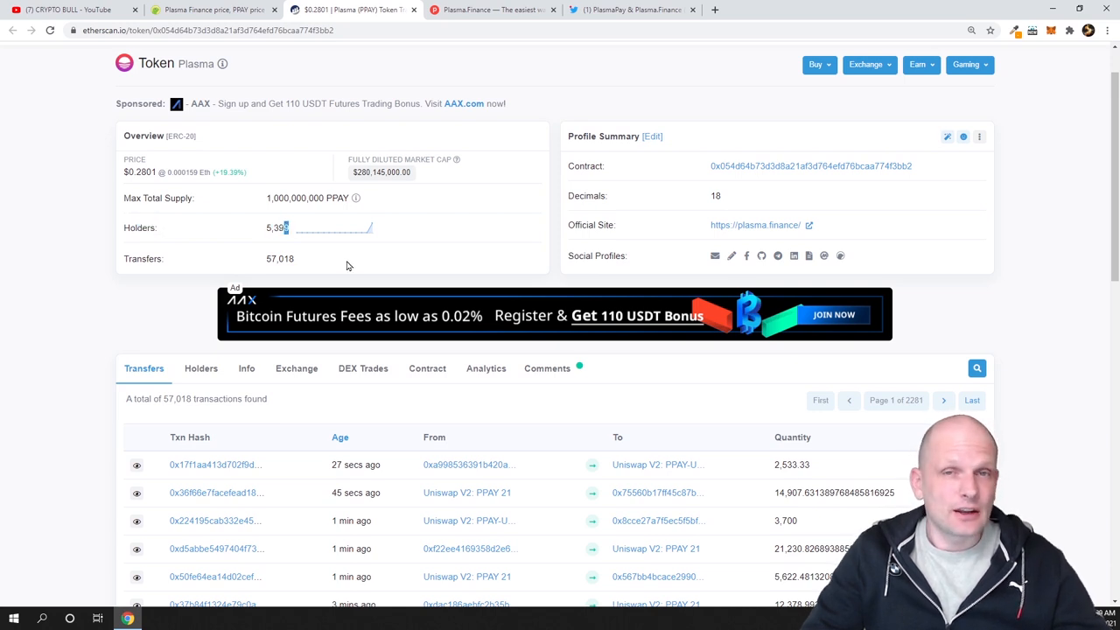
scroll(down, 3)
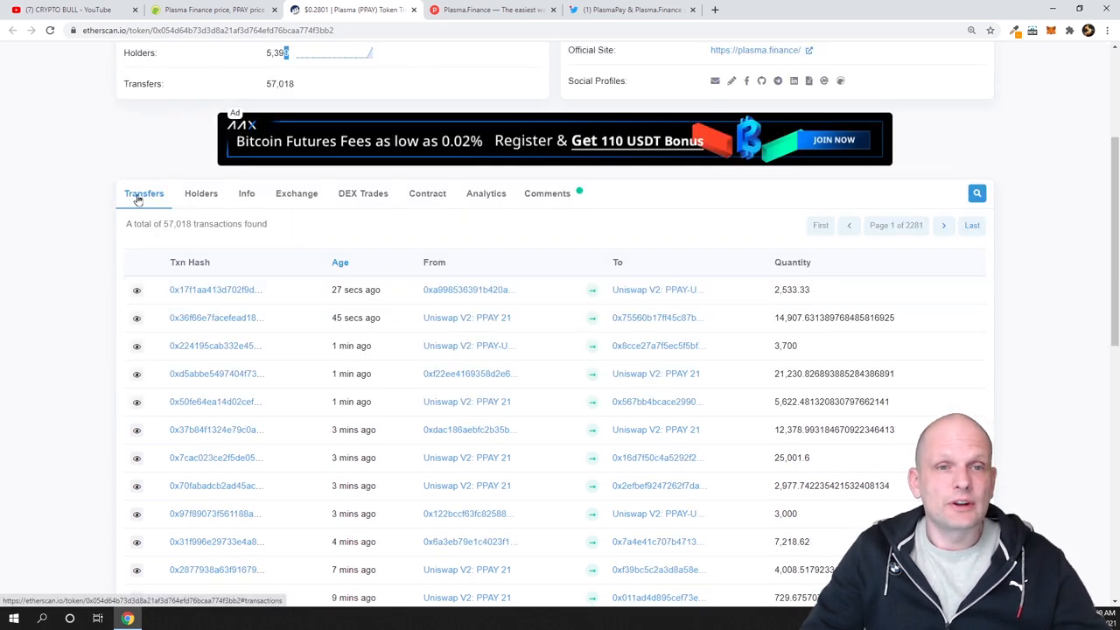
mouse_move(368, 315)
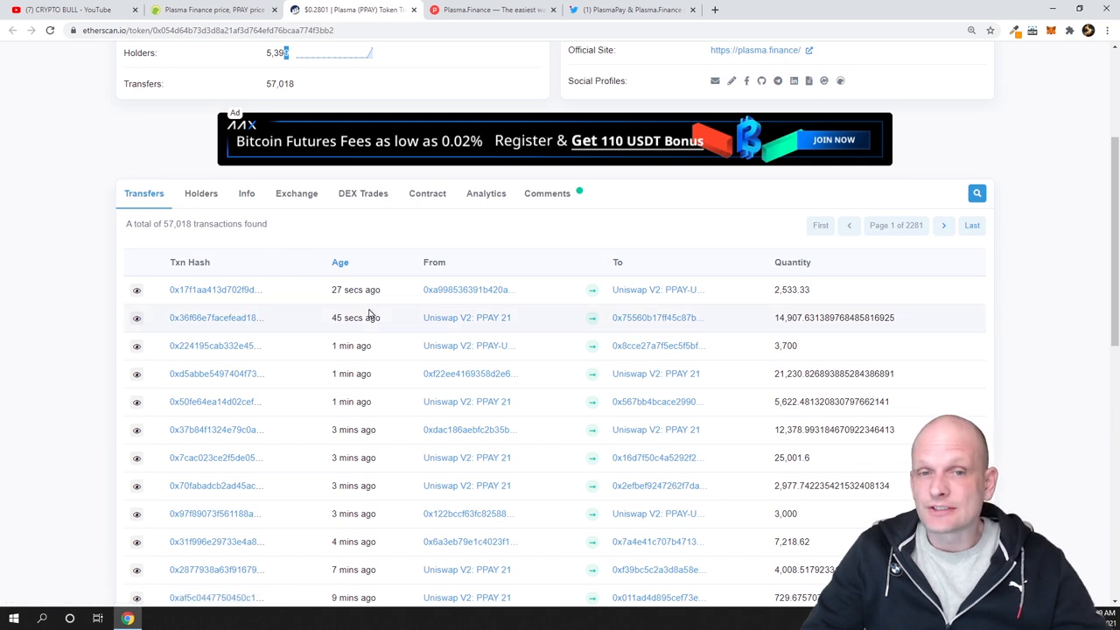
mouse_move(402, 312)
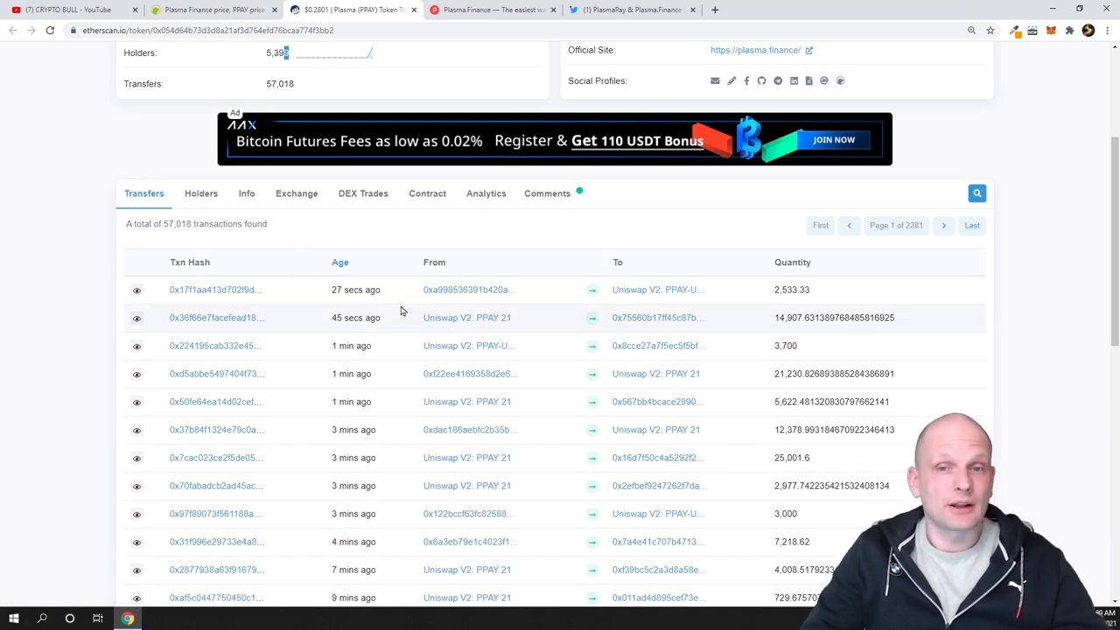
mouse_move(381, 311)
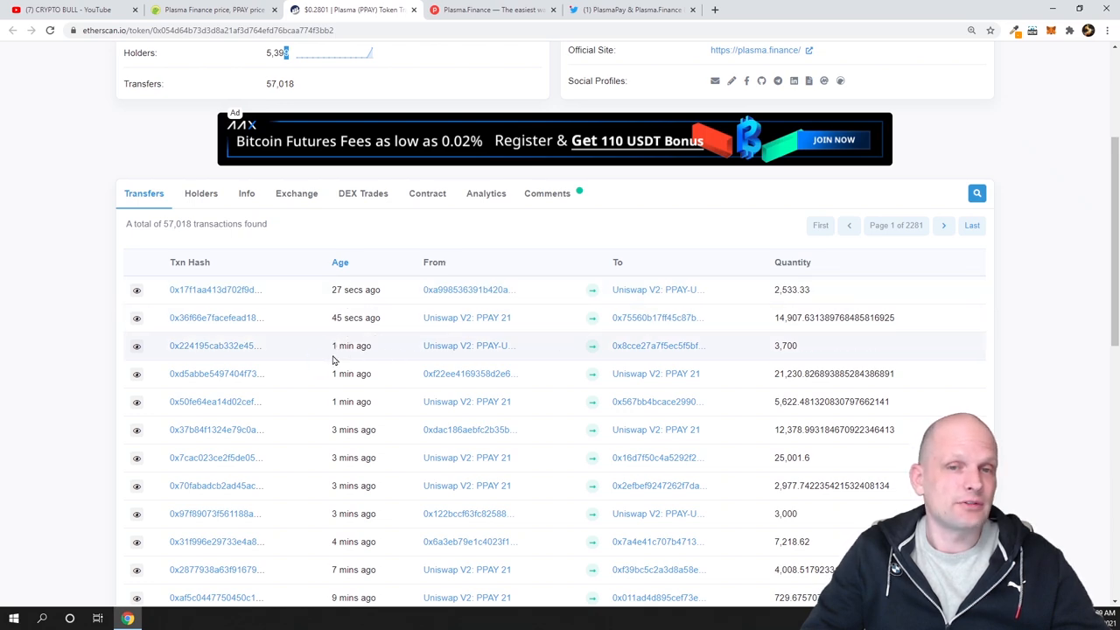
scroll(up, 3)
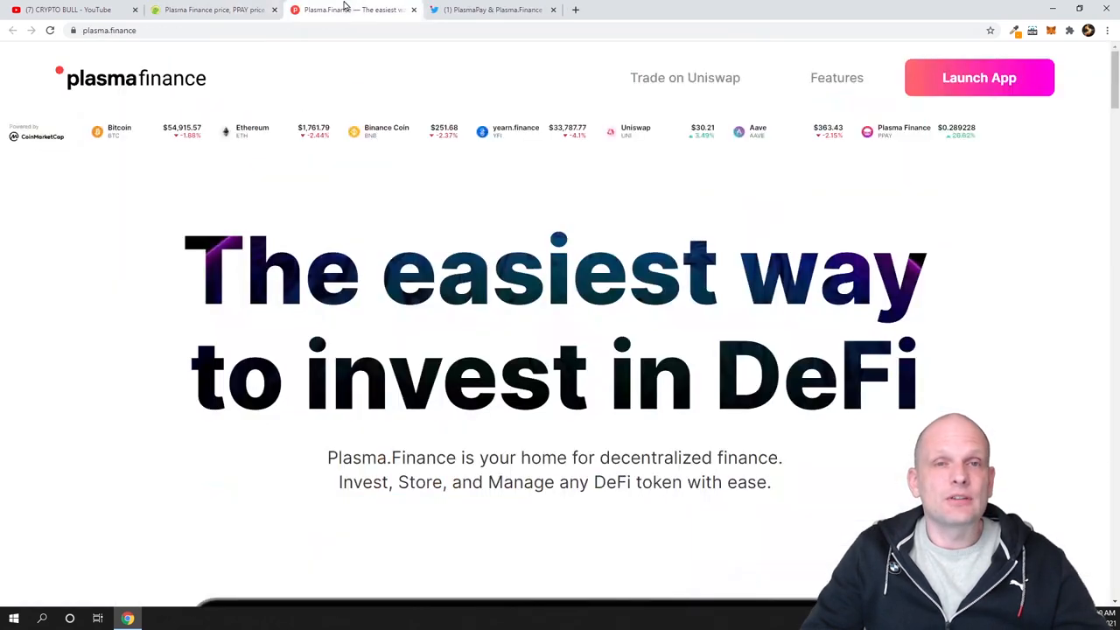
Return to the plasma.finance homepage and browse the feature list down to Fiat Ramps
click(210, 10)
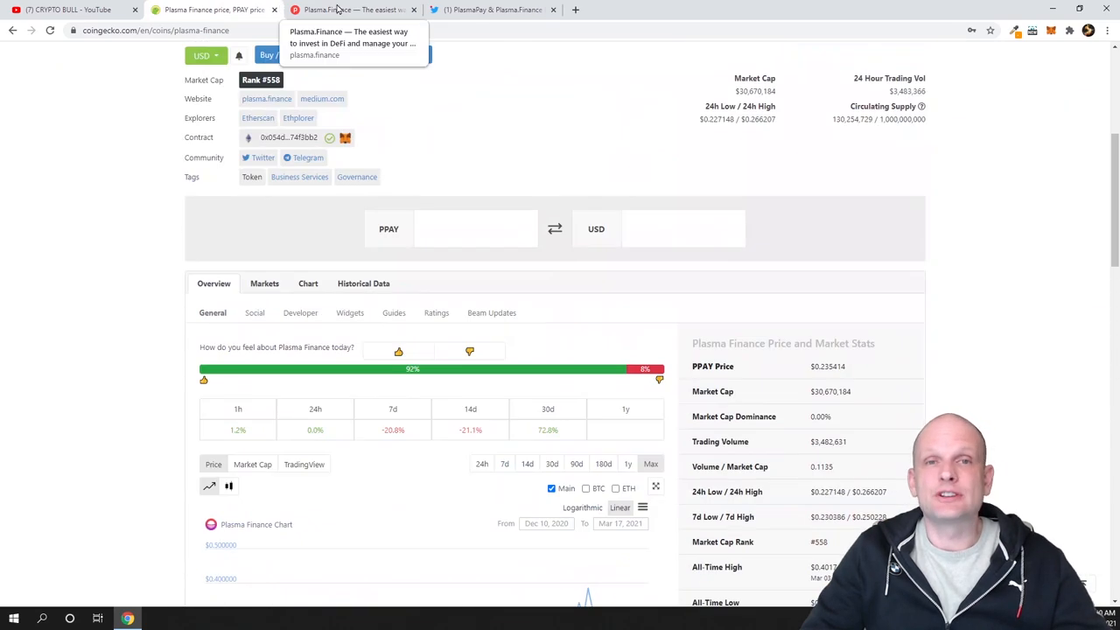
click(350, 11)
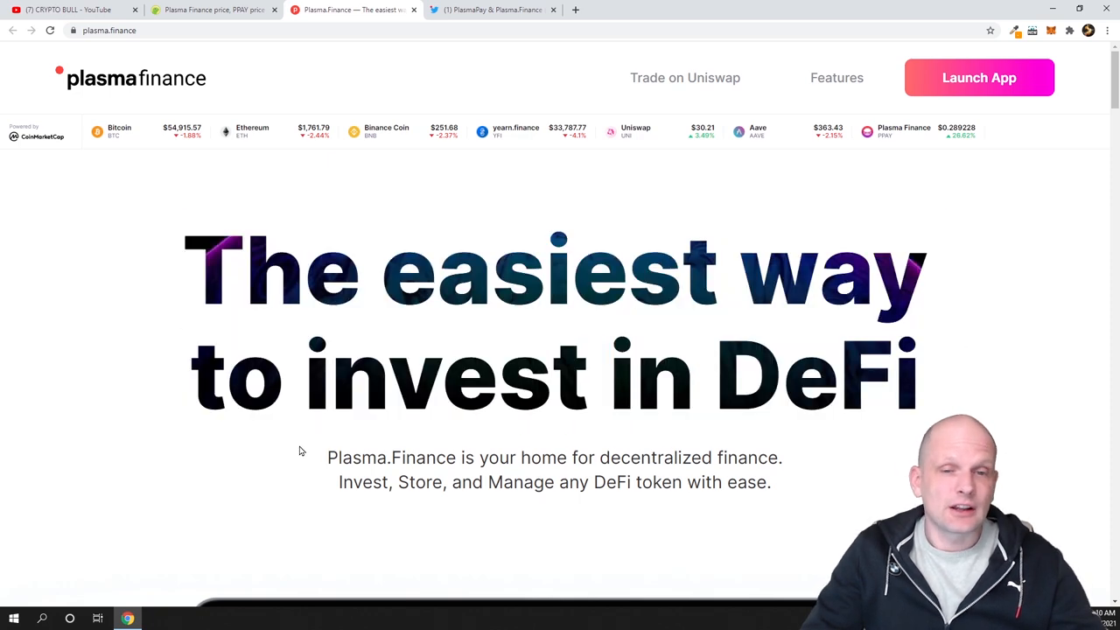
scroll(down, 3)
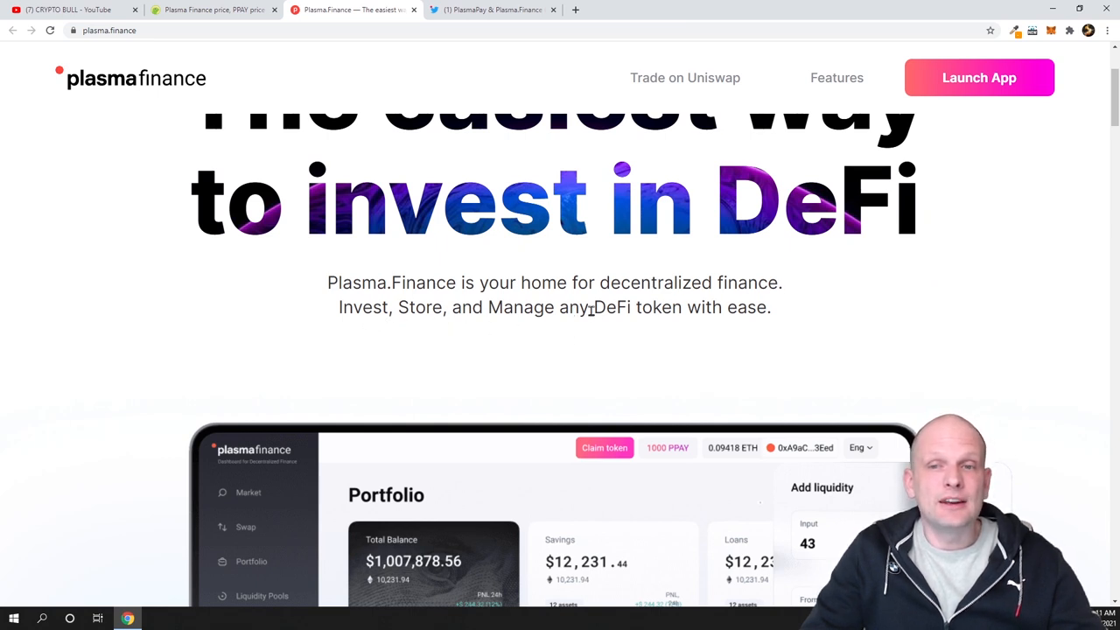
scroll(down, 3)
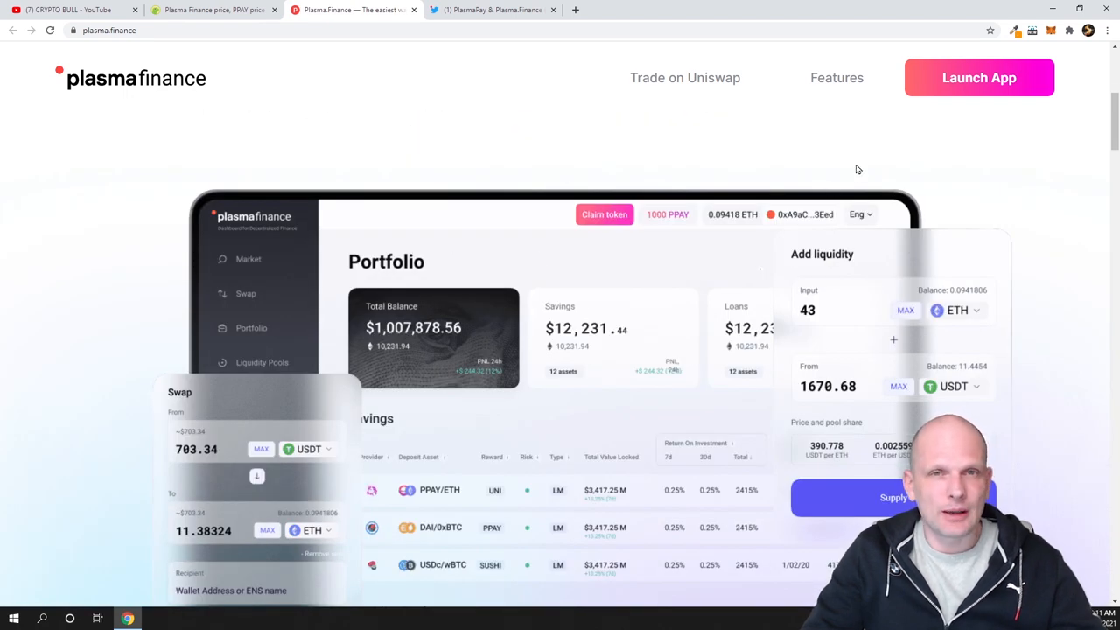
mouse_move(979, 77)
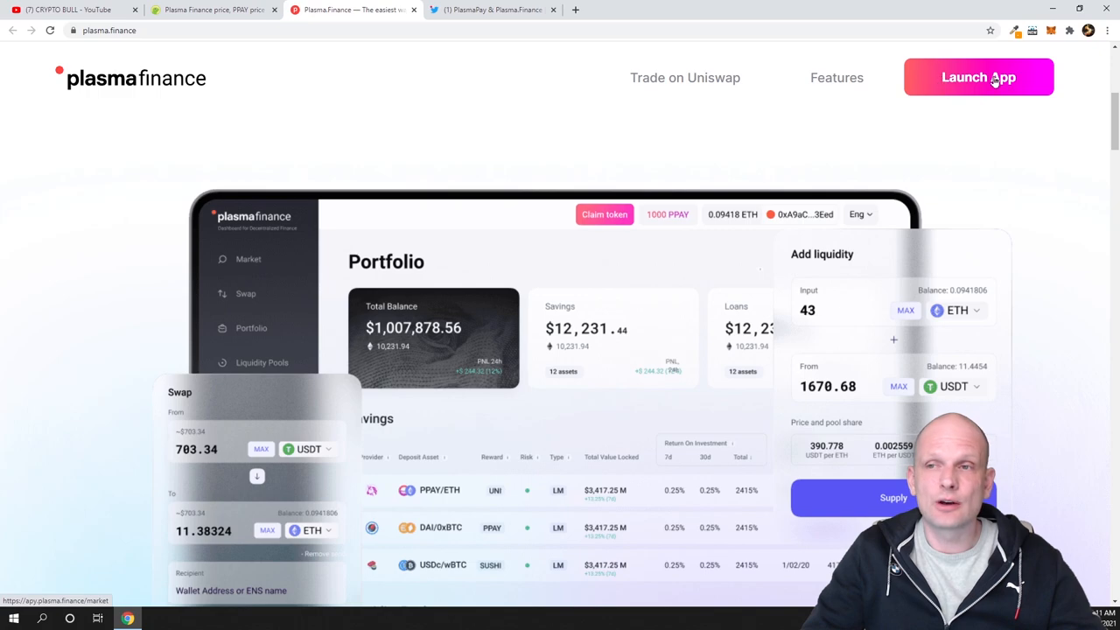
scroll(down, 3)
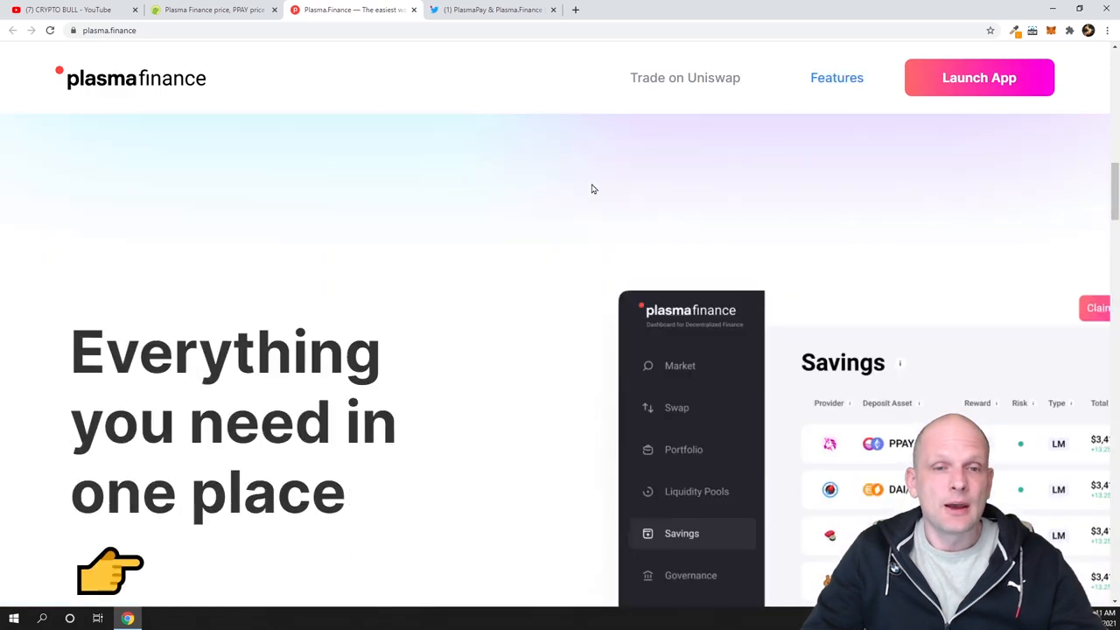
scroll(down, 3)
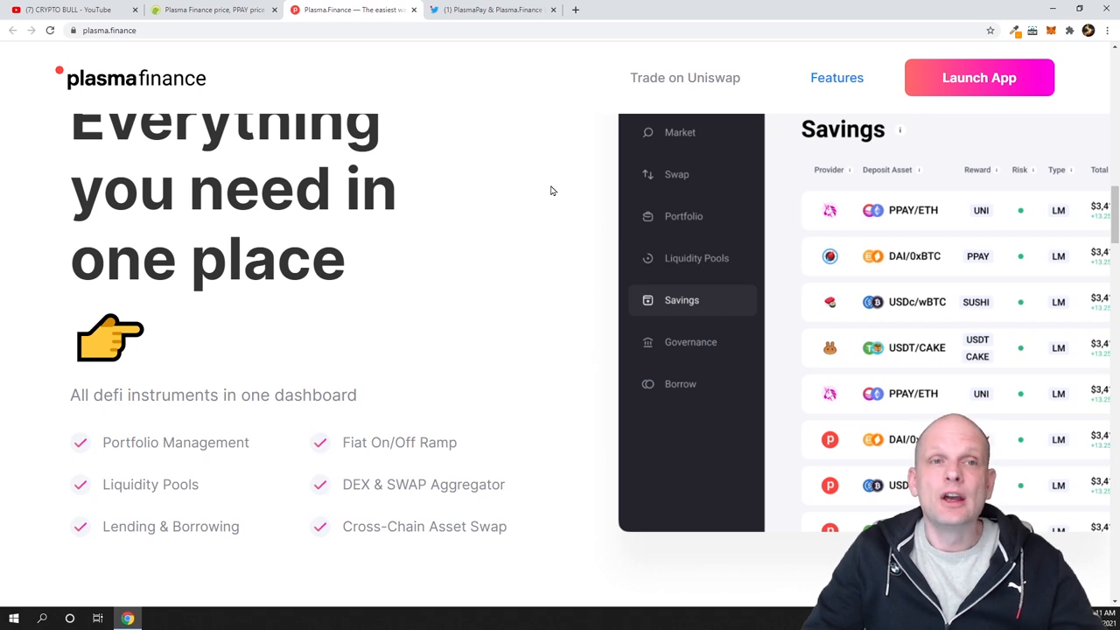
mouse_move(539, 190)
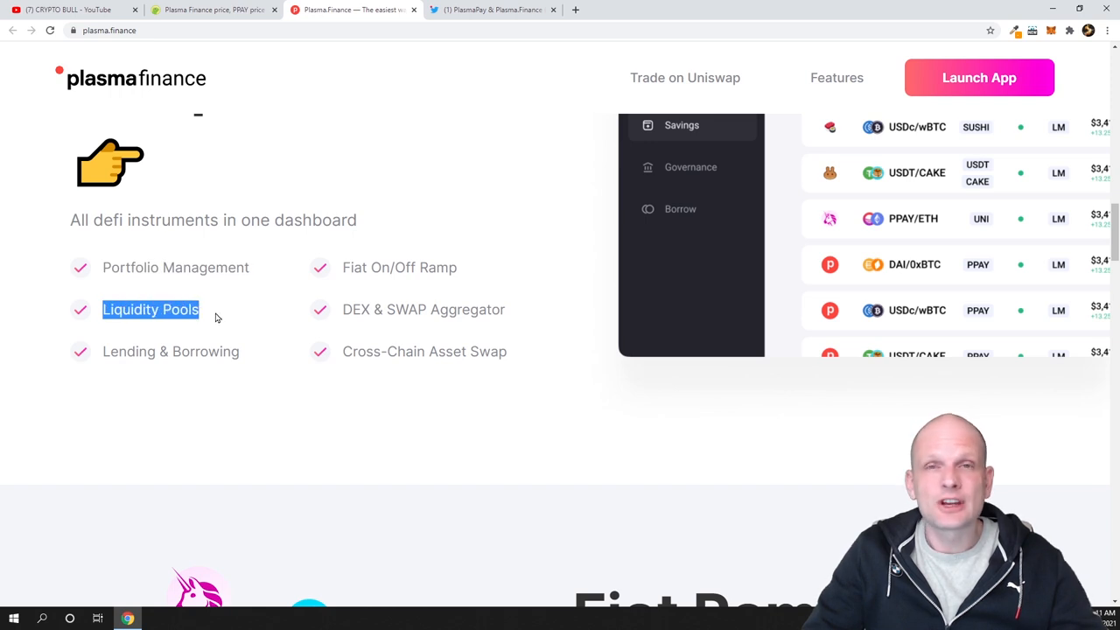
mouse_move(103, 353)
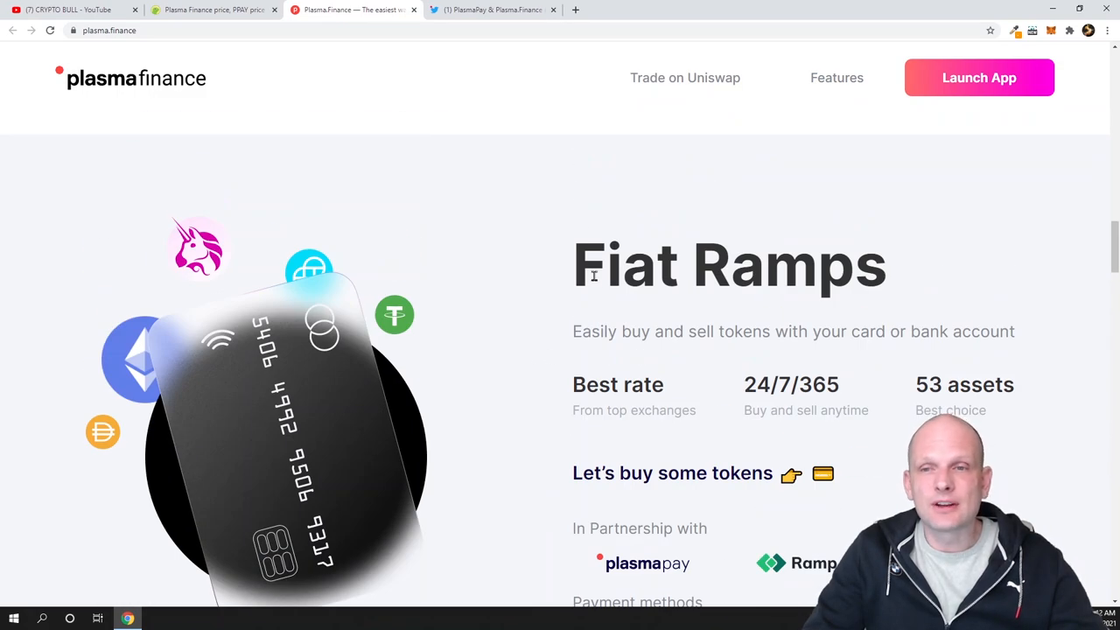
Scroll to the Auto-Calculations and Choose your ROI liquidity pool highlights
scroll(down, 3)
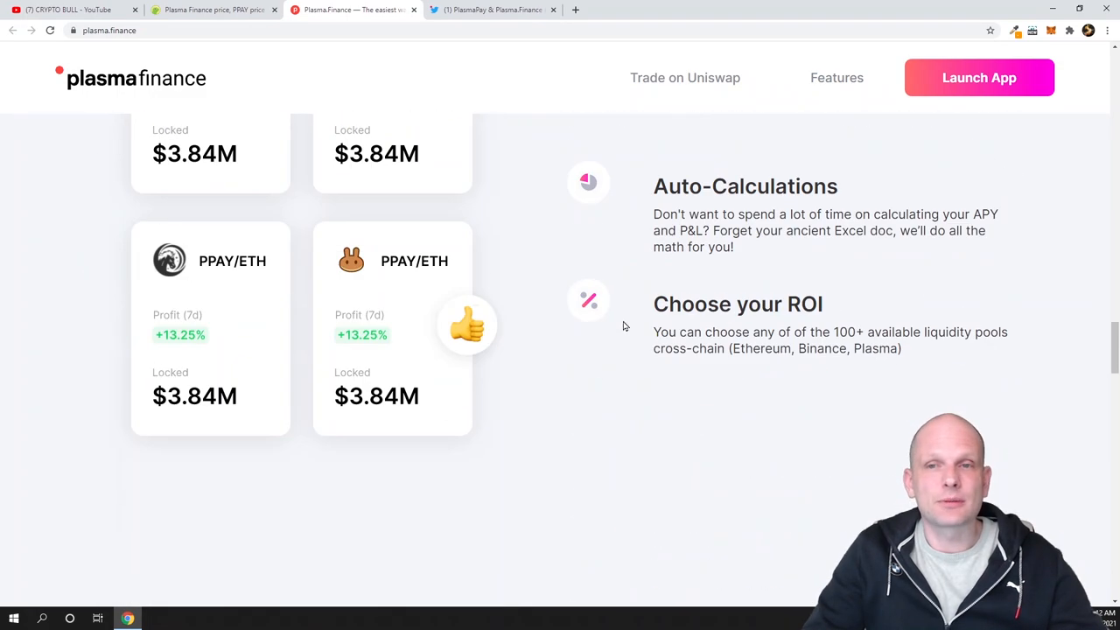
scroll(down, 3)
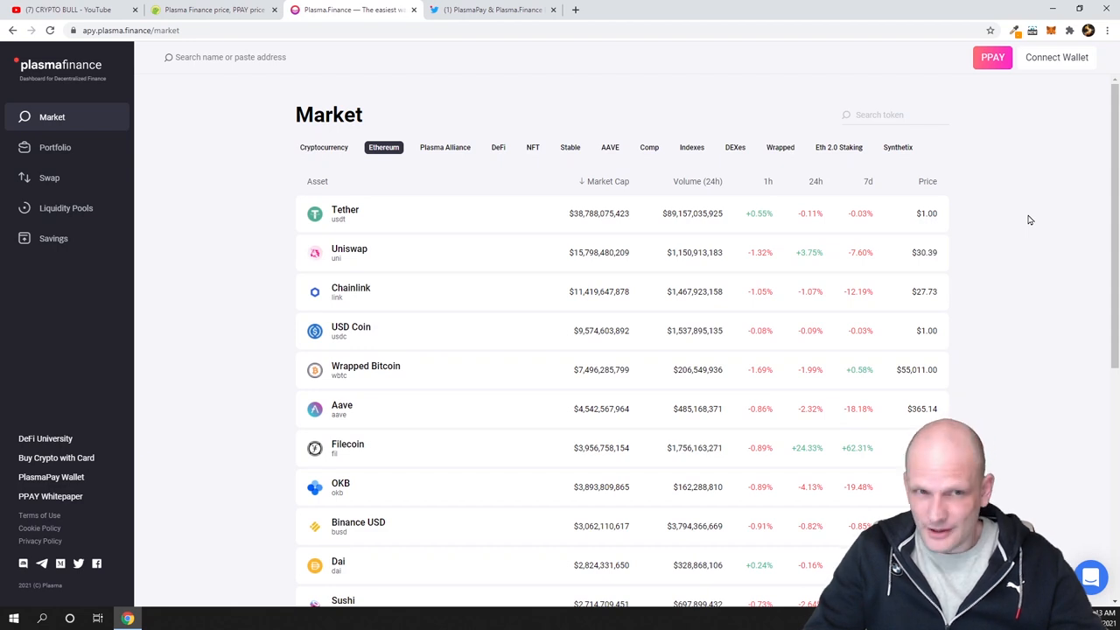
Visit the Portfolio, Swap and Liquidity Pools pages, ending on Savings
click(56, 147)
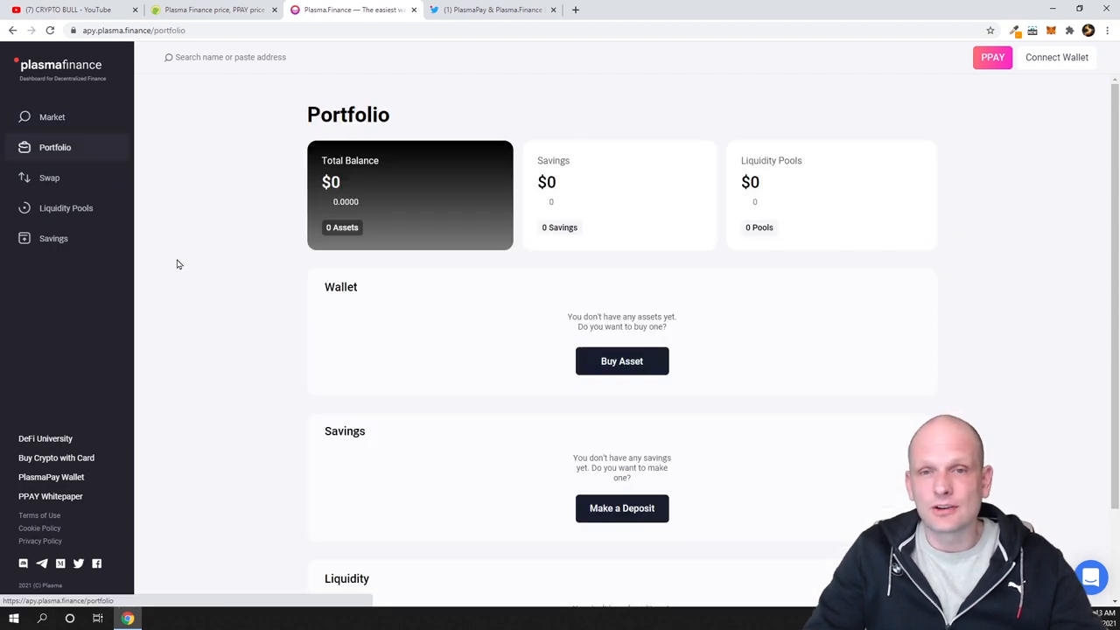
click(49, 179)
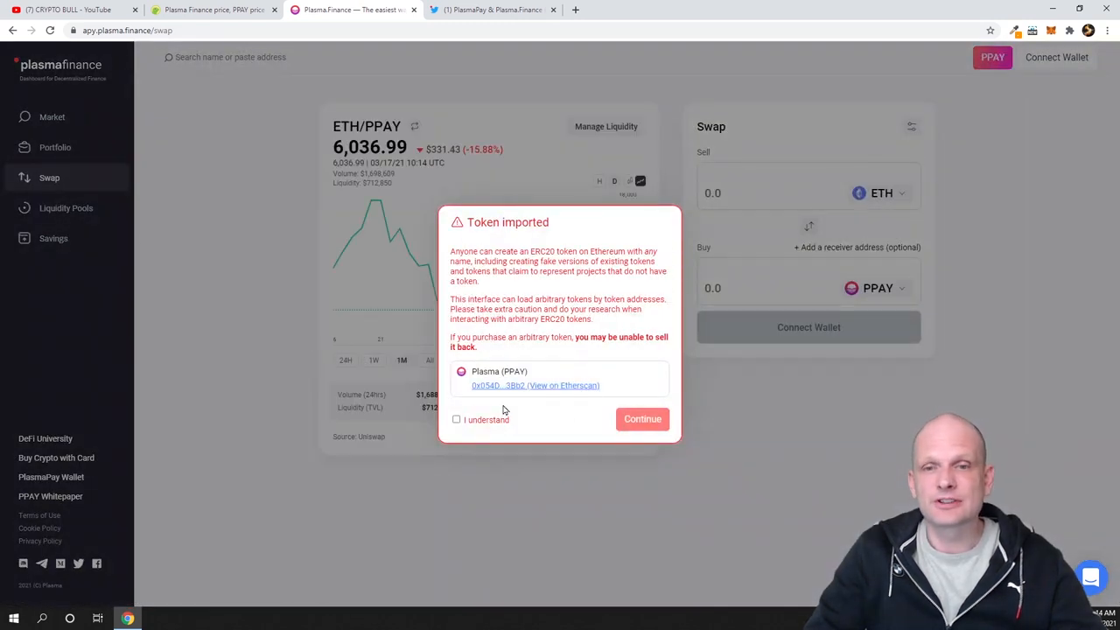
mouse_move(58, 221)
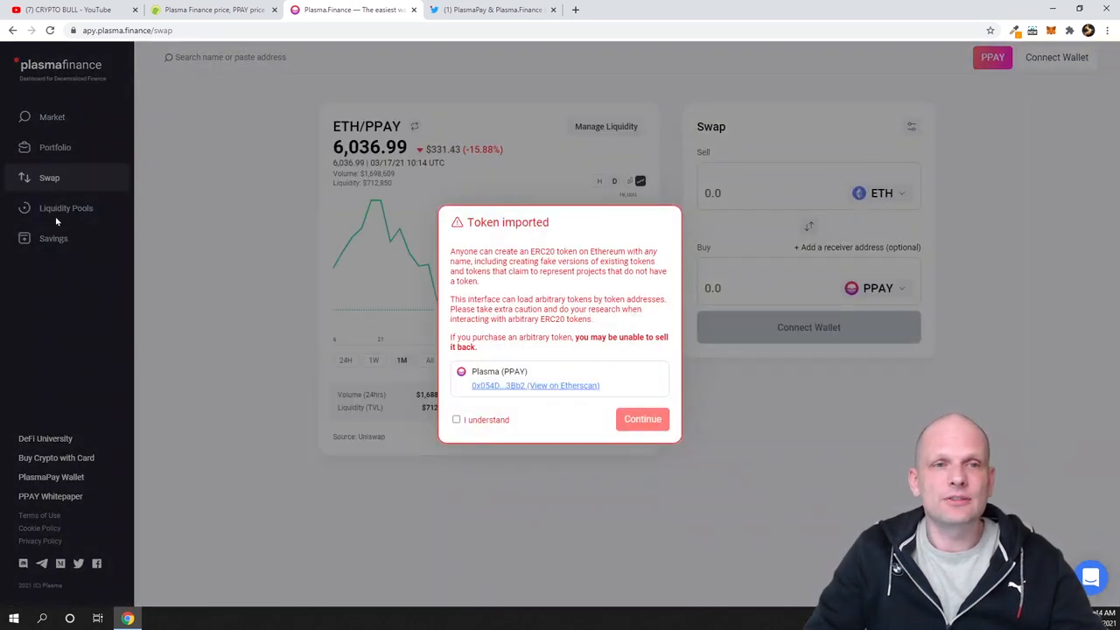
click(455, 420)
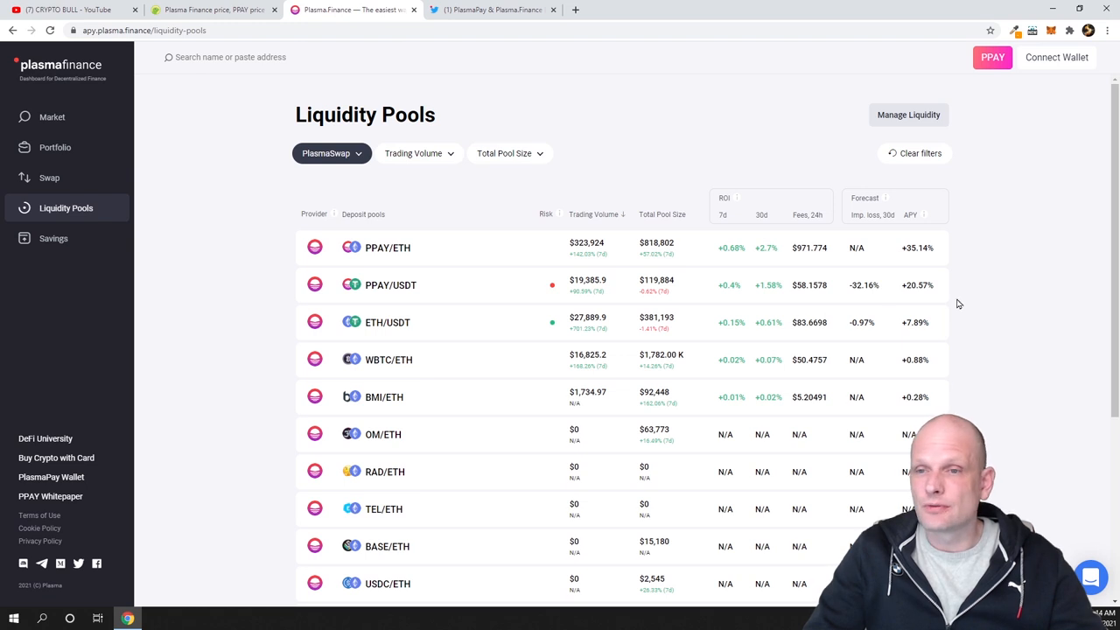
mouse_move(198, 238)
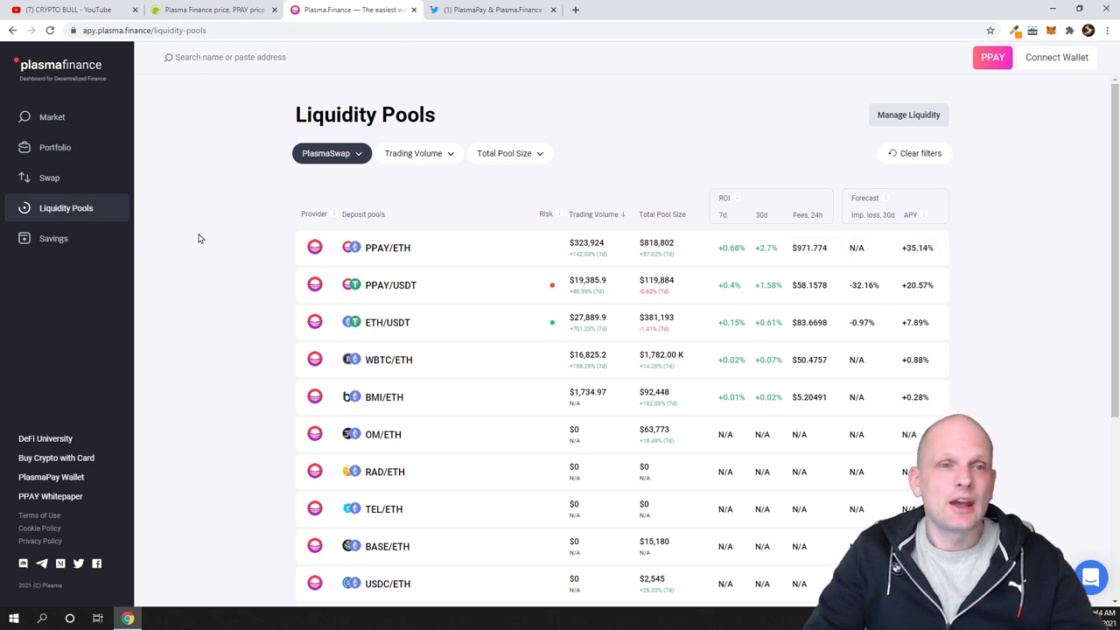
click(53, 238)
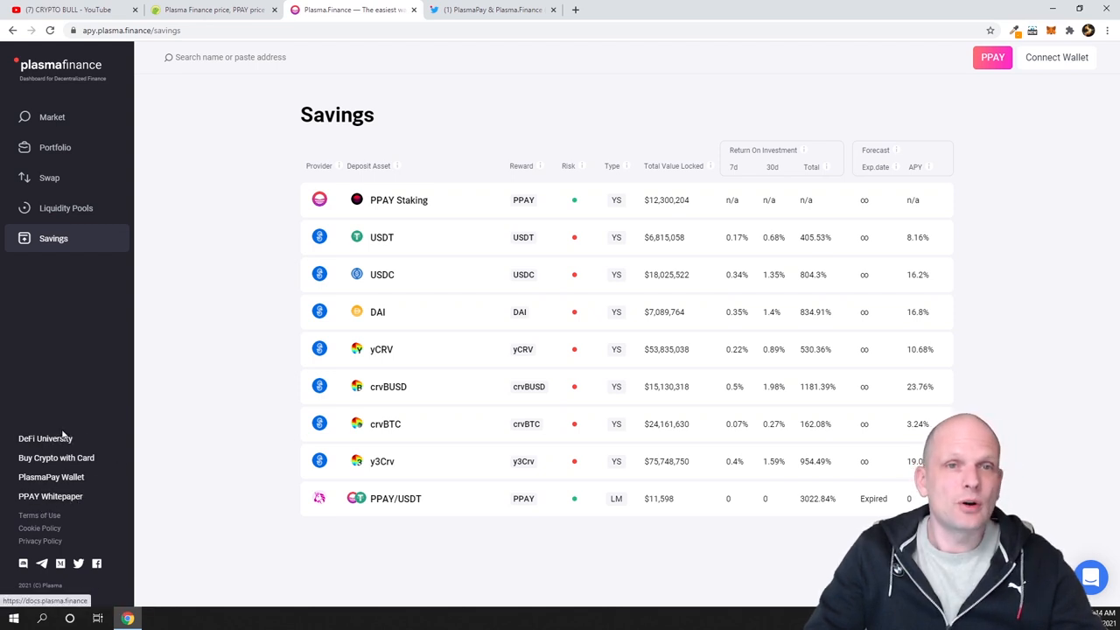
mouse_move(190, 395)
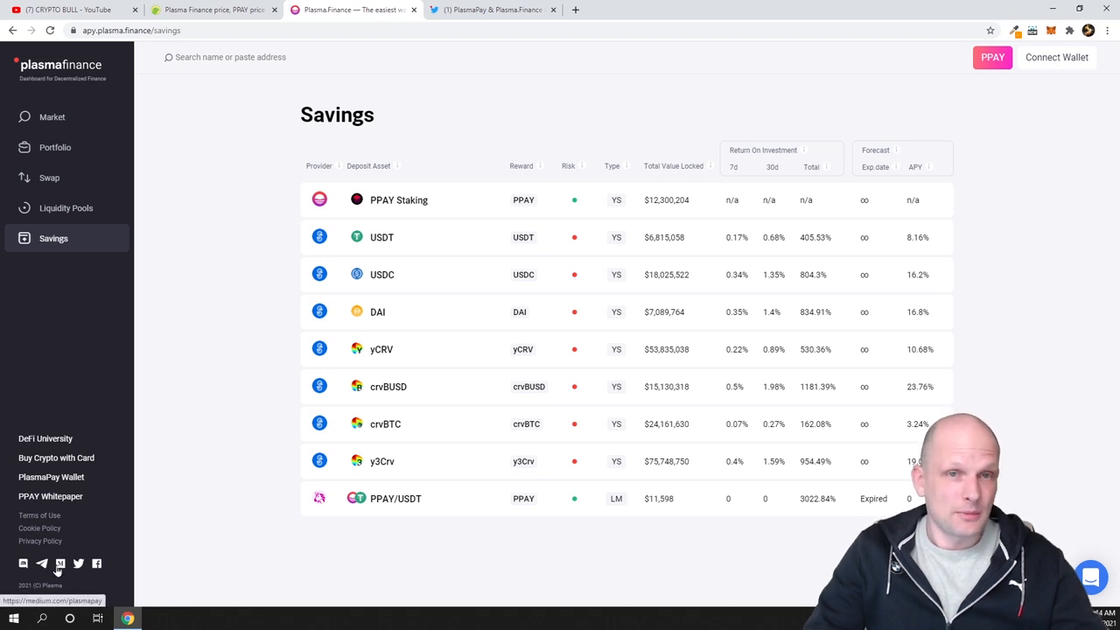
Browse the PlasmaPay & Plasma.Finance Twitter profile's tweets, then return to CoinGecko's PPAY page
click(492, 10)
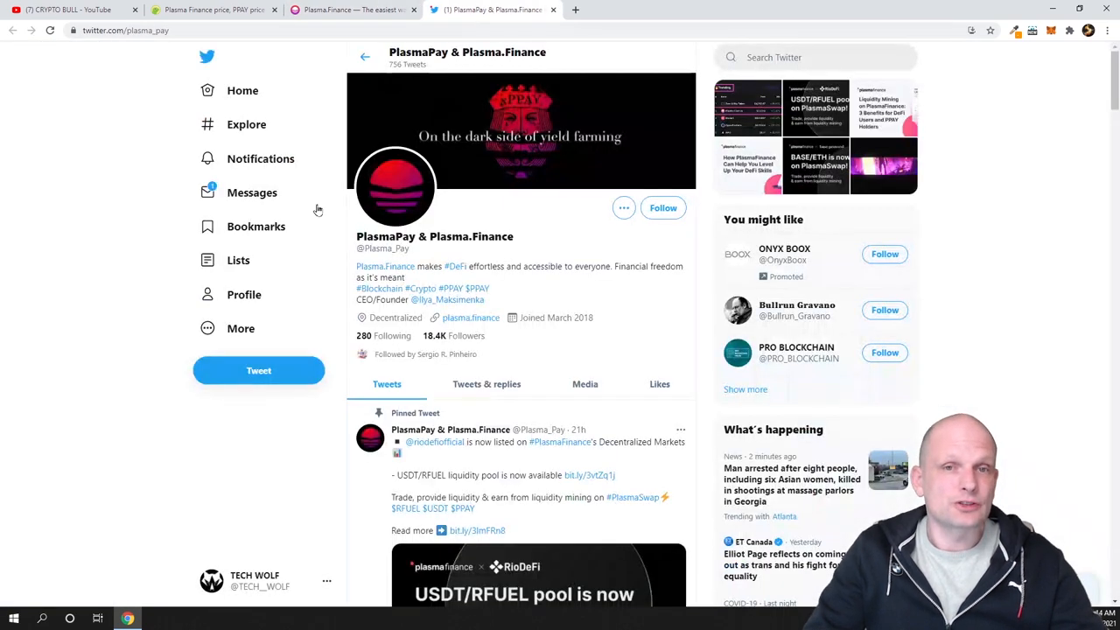
scroll(down, 3)
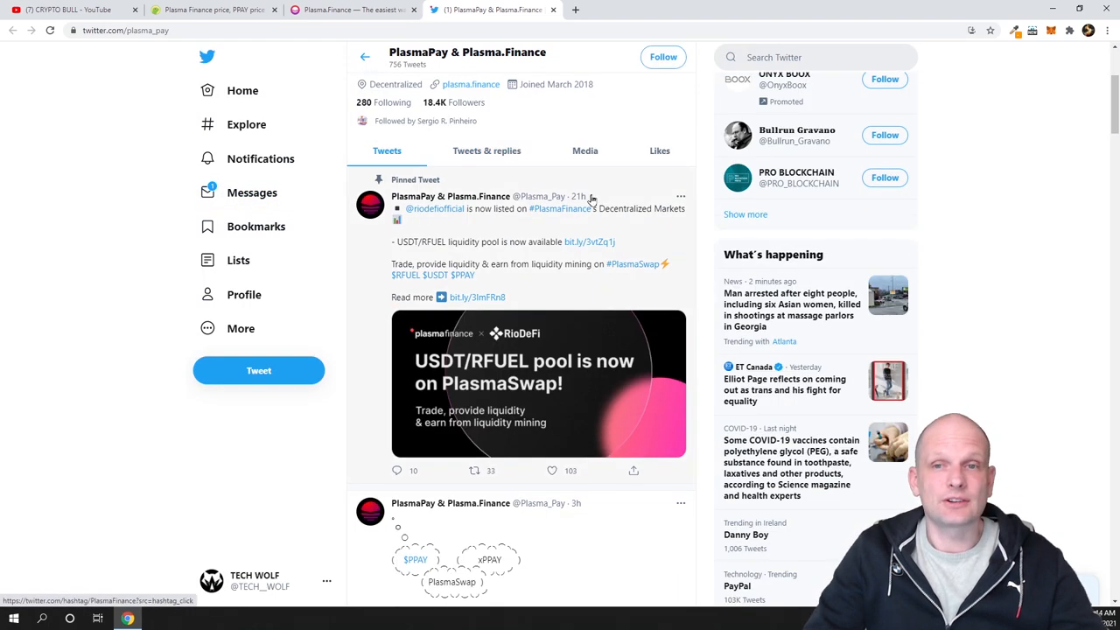
scroll(down, 3)
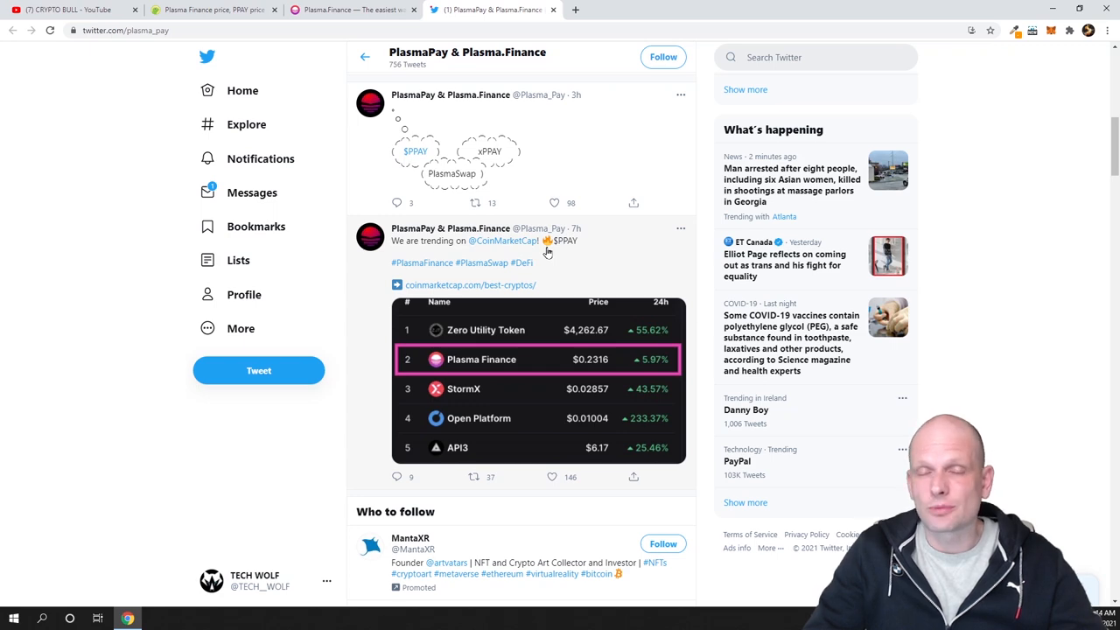
click(213, 11)
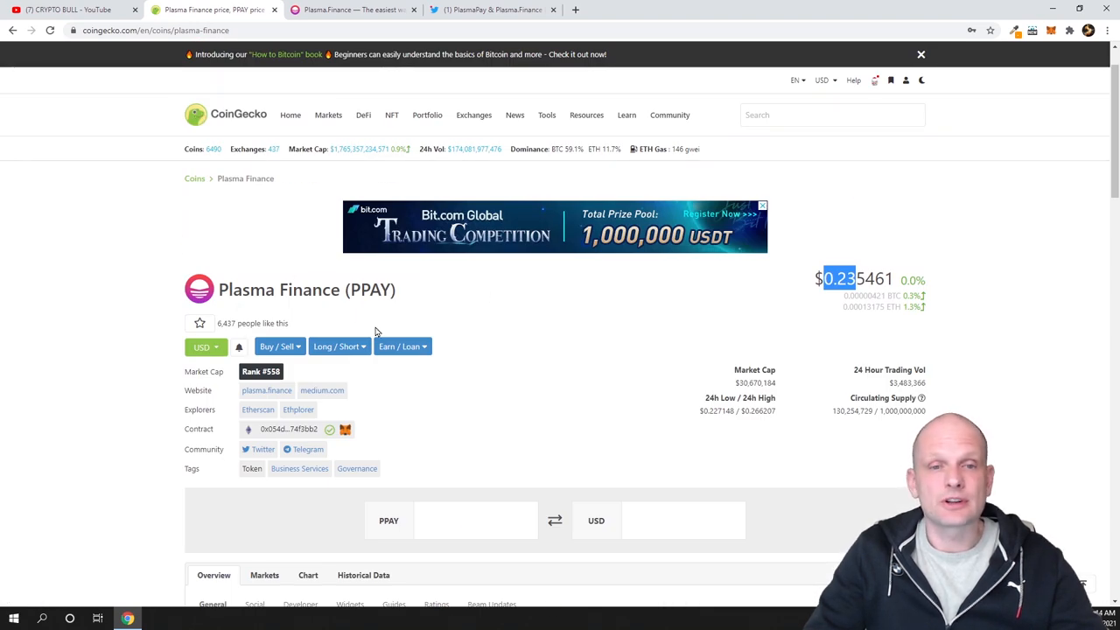
mouse_move(364, 298)
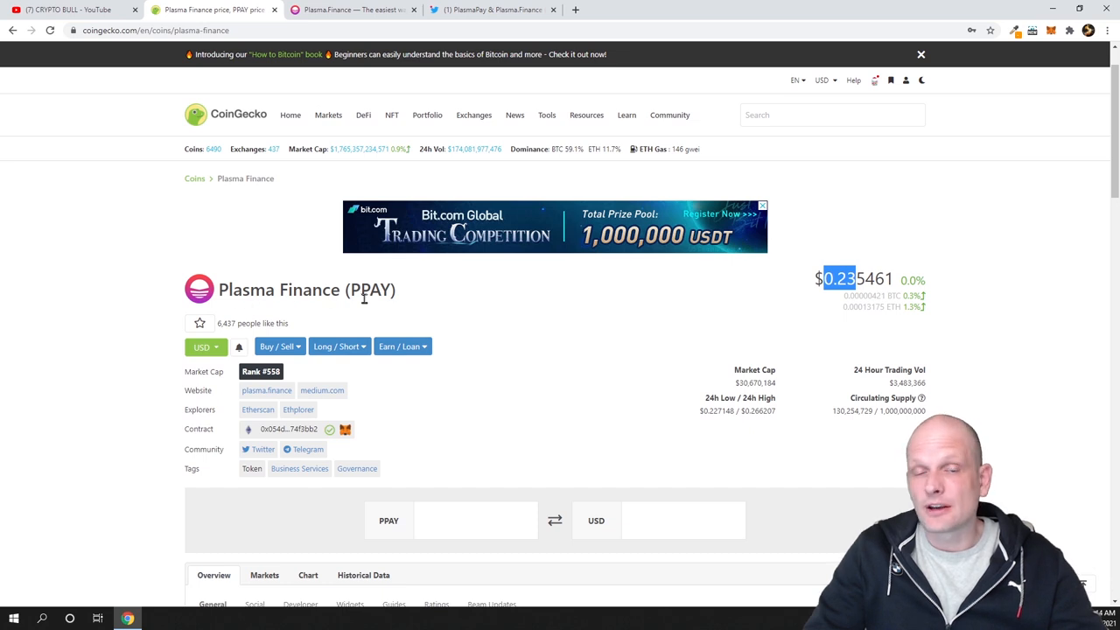
Check PPAY's Community links on CoinGecko and return to the app's Savings page
click(921, 55)
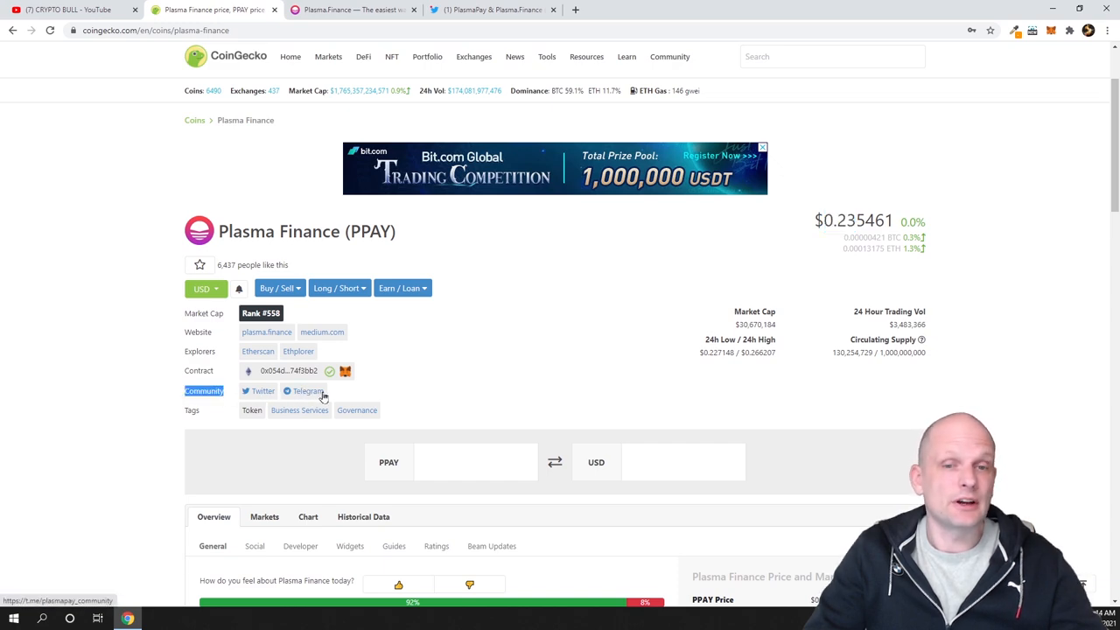
scroll(down, 3)
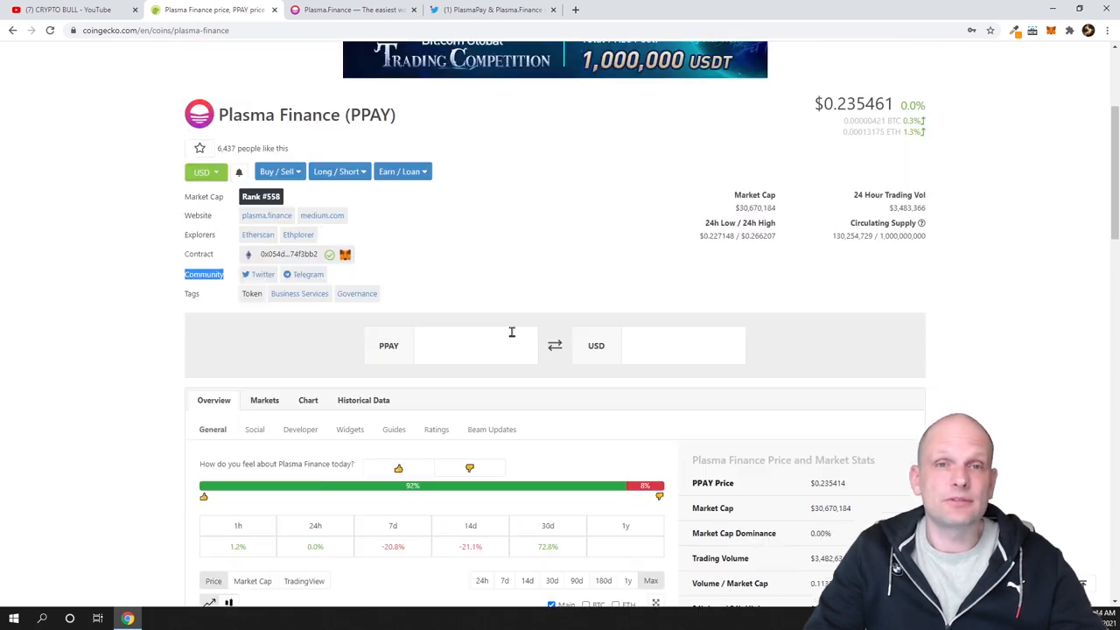
click(350, 11)
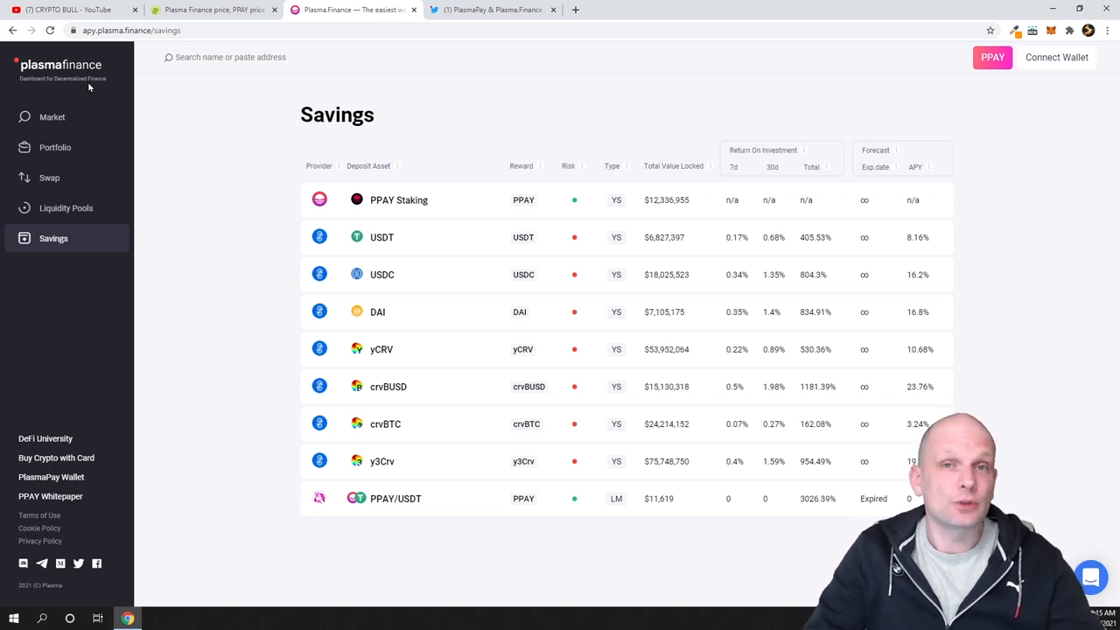
Go back to CoinGecko and highlight the current $0.2354 PPAY price
click(210, 10)
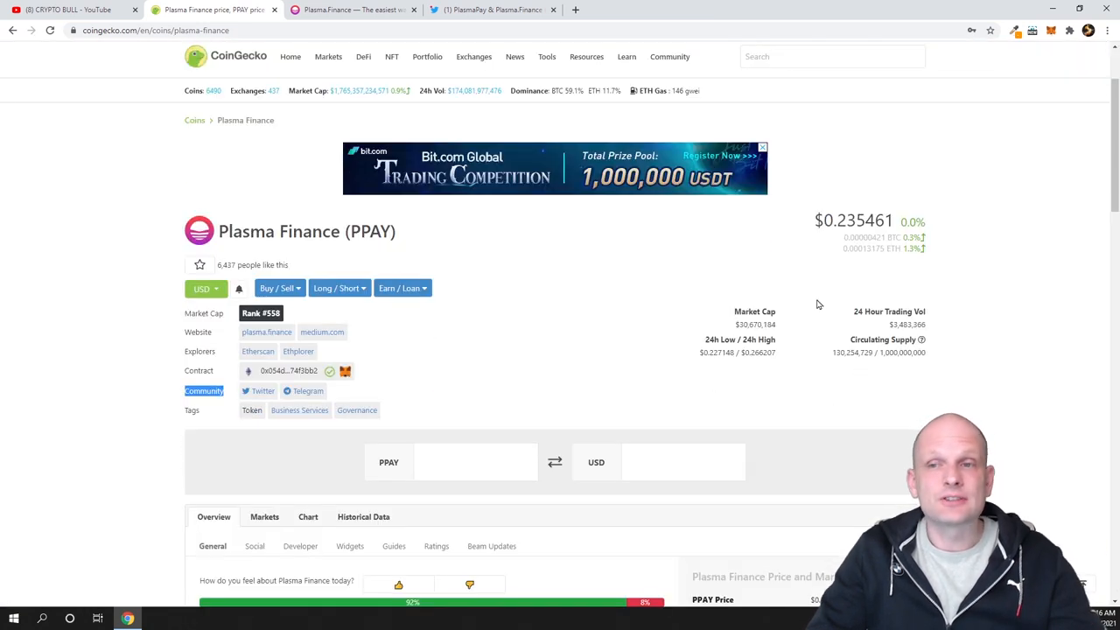
double_click(843, 220)
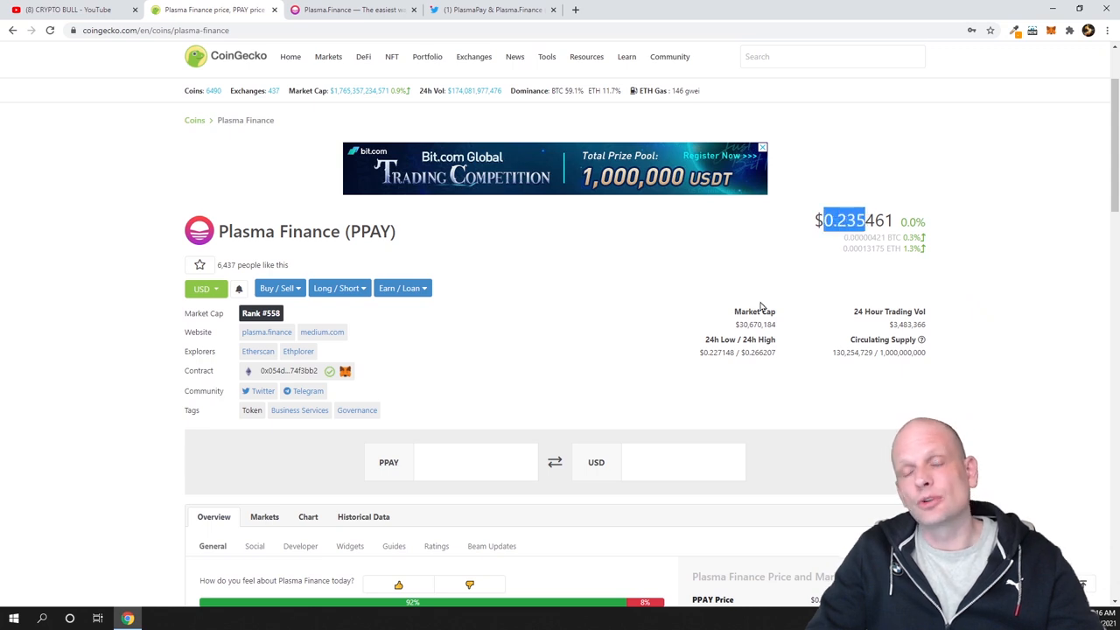
mouse_move(493, 366)
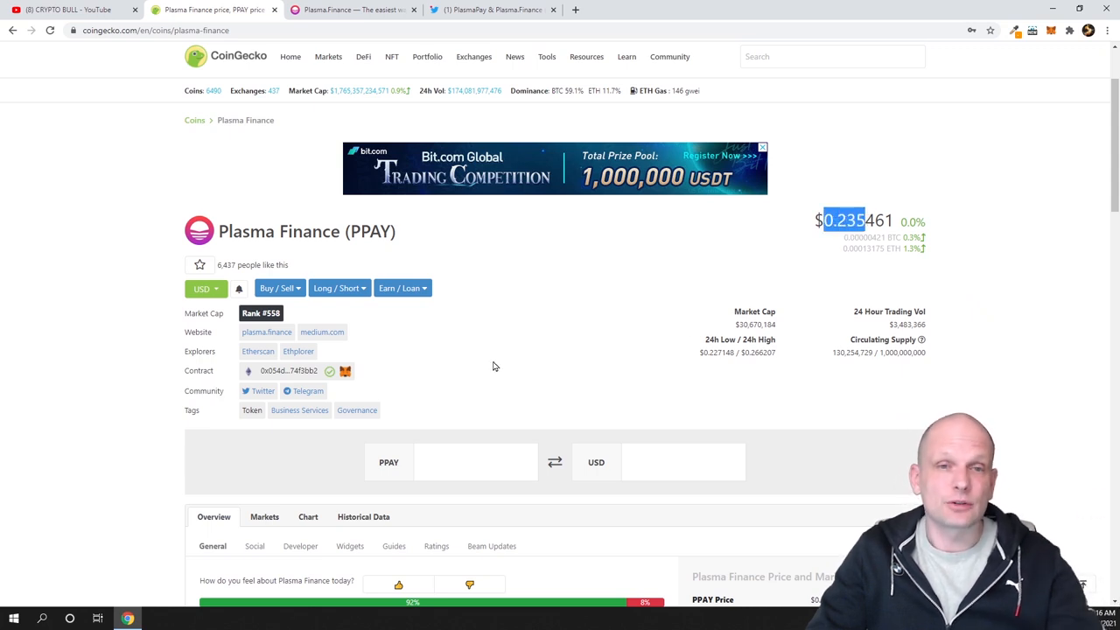